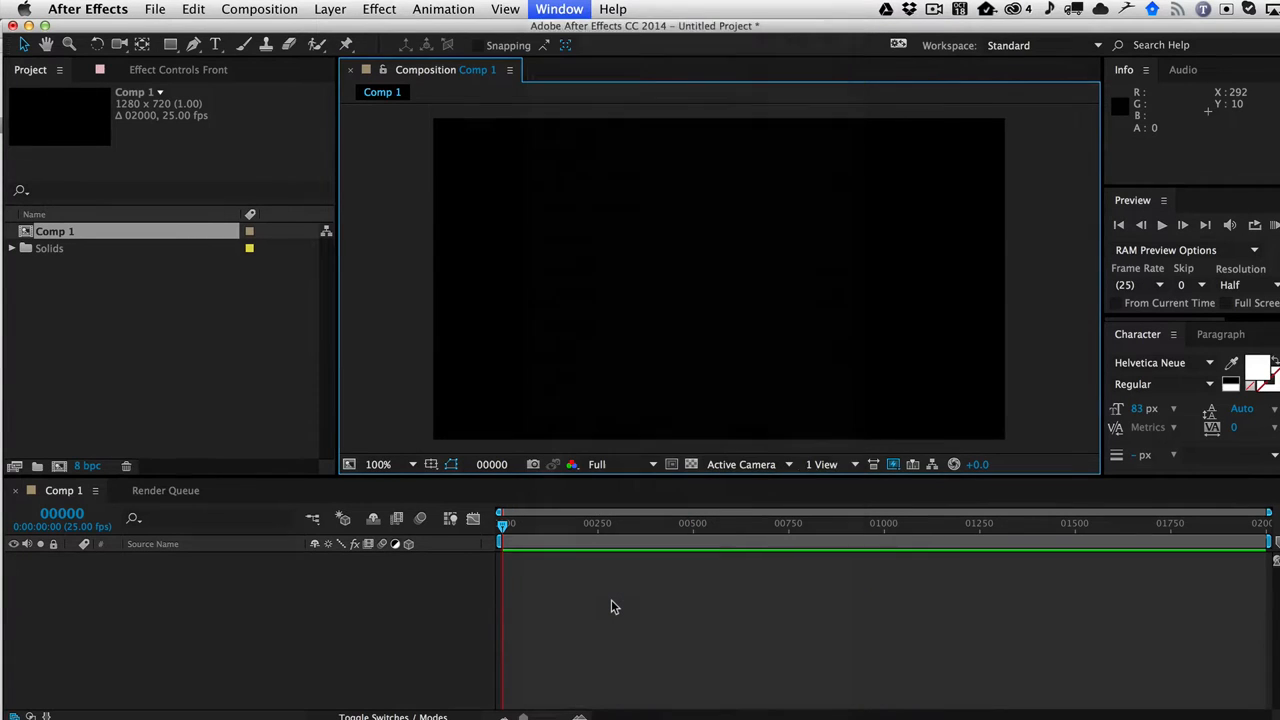
Bring up the Font Styles Library panel over the empty Comp 1.
{"action": "left_click", "coordinate": [560, 8]}
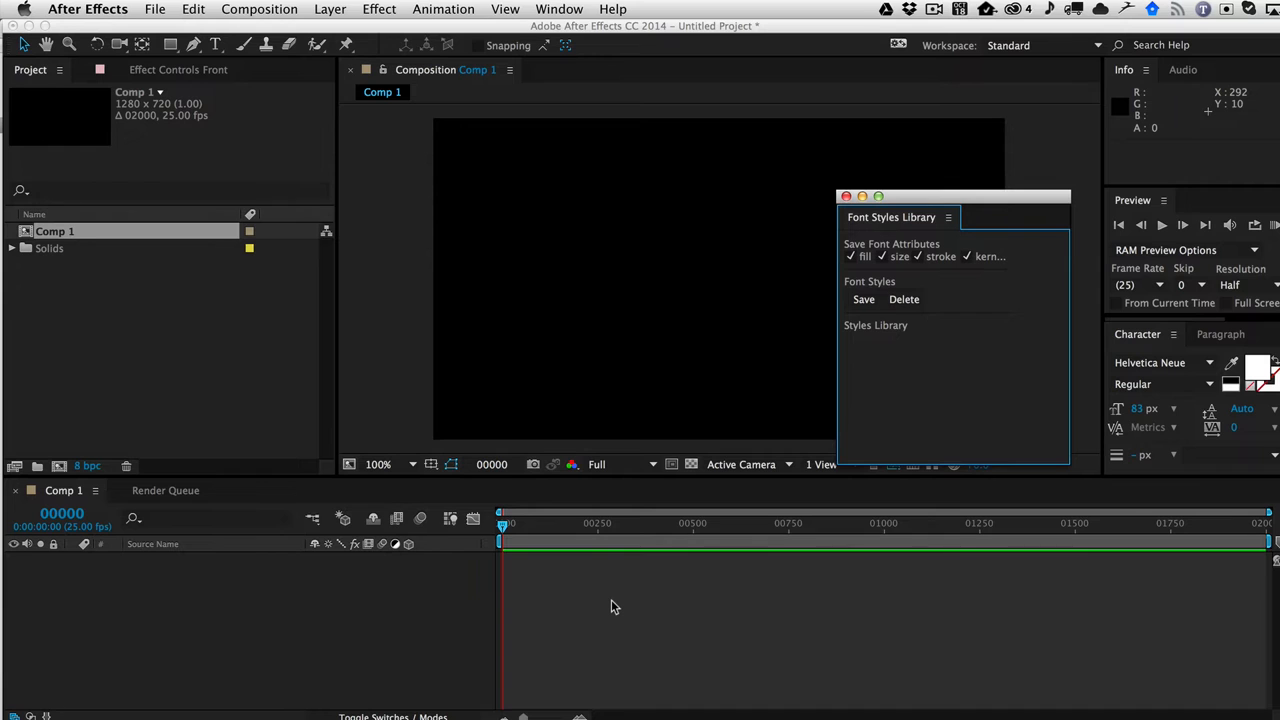
{"action": "mouse_move", "coordinate": [616, 530]}
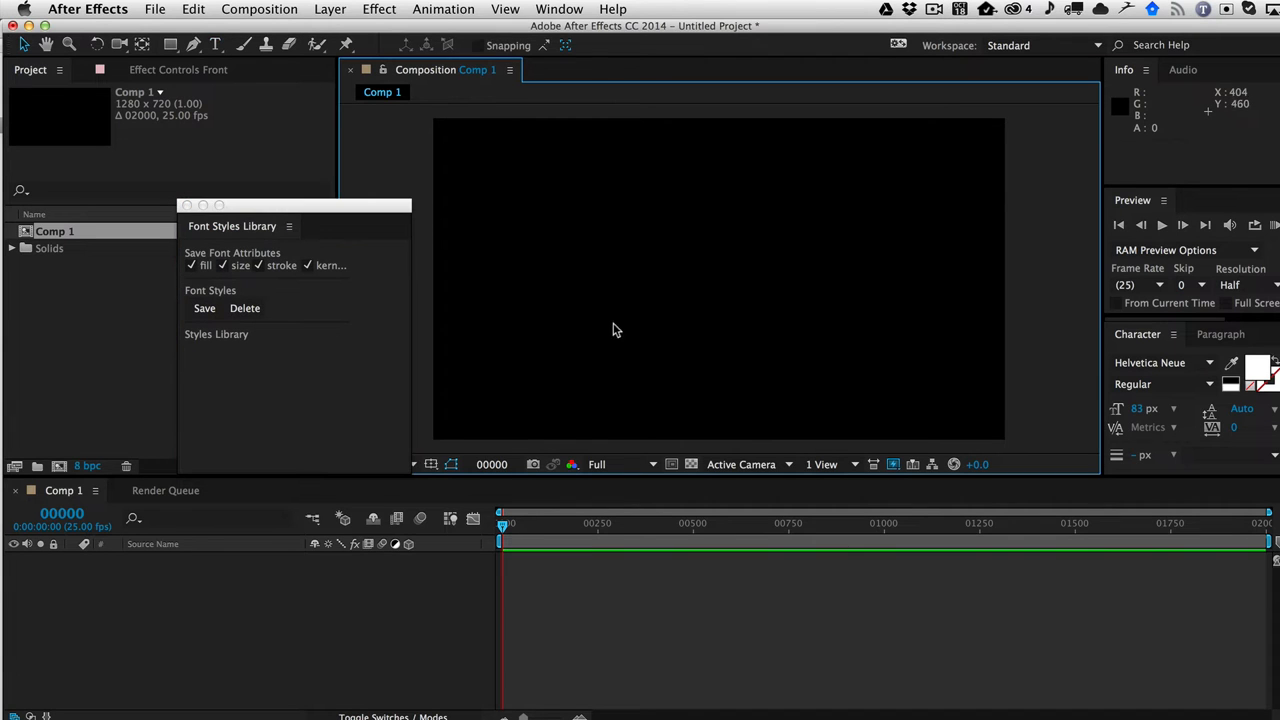
Create a white text layer reading TEXT in the Composition viewer.
{"action": "left_click", "coordinate": [590, 250]}
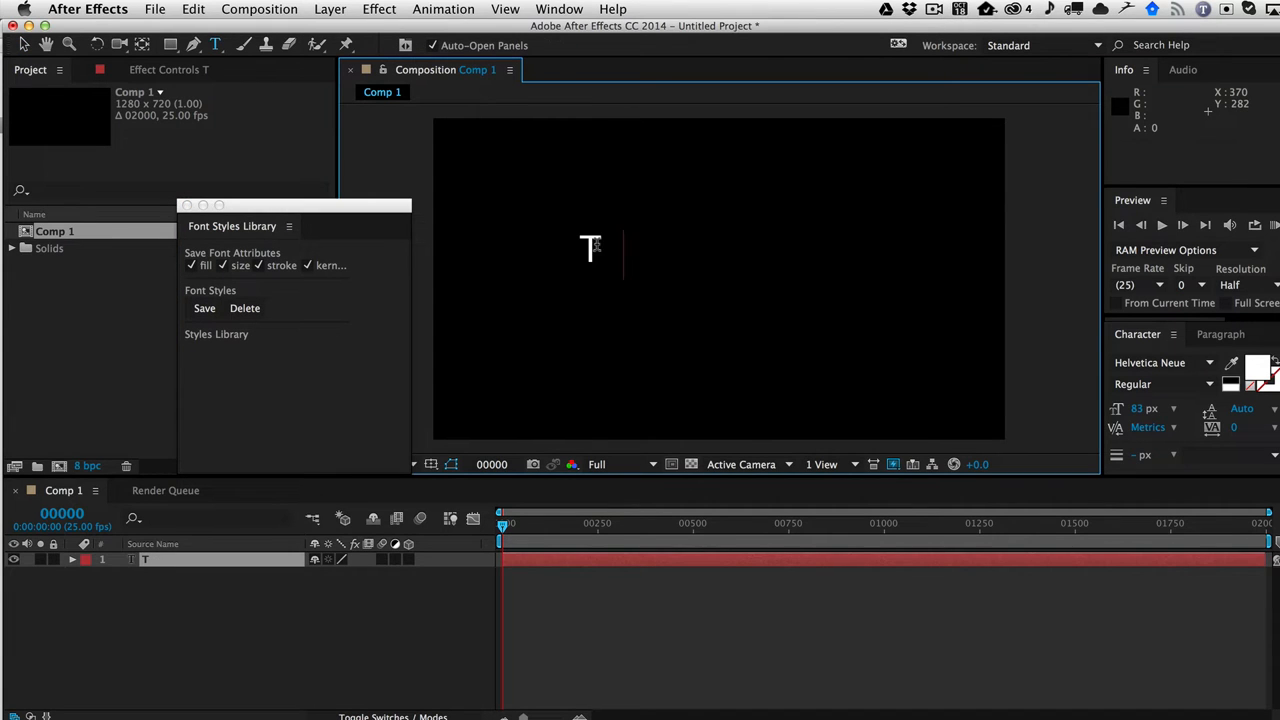
{"action": "type", "text": "TEXT"}
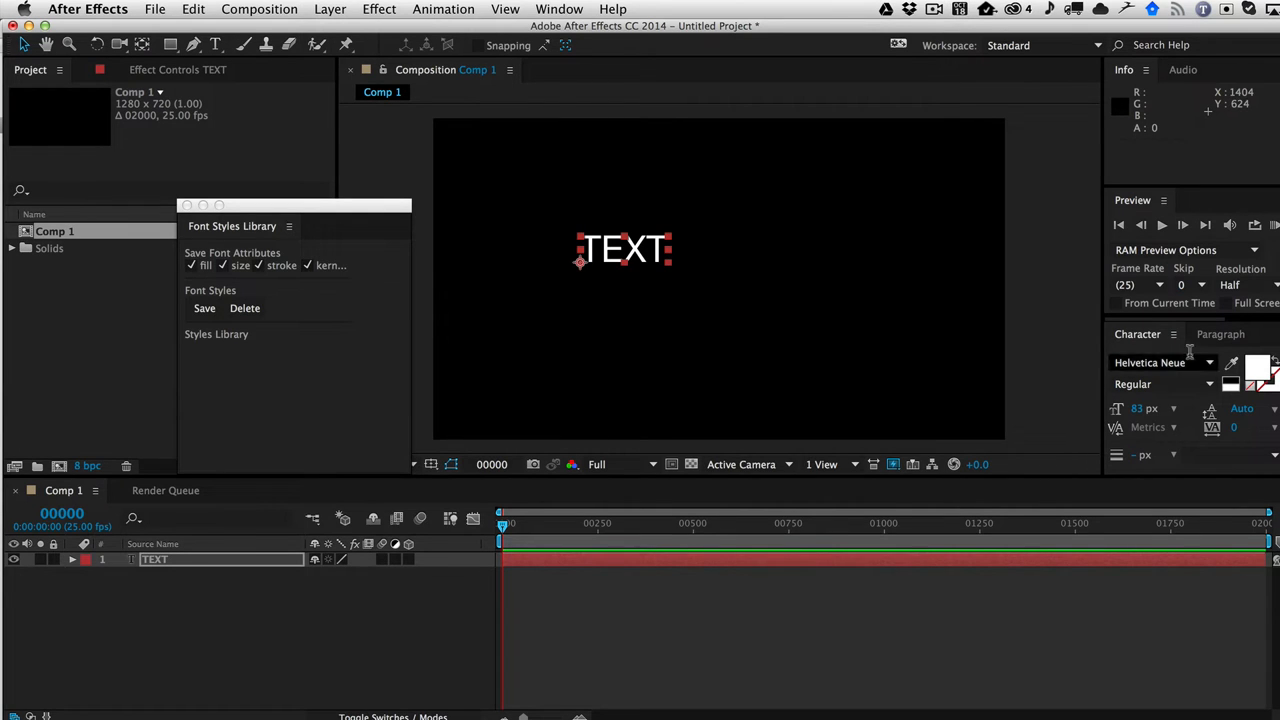
{"action": "mouse_move", "coordinate": [1100, 328]}
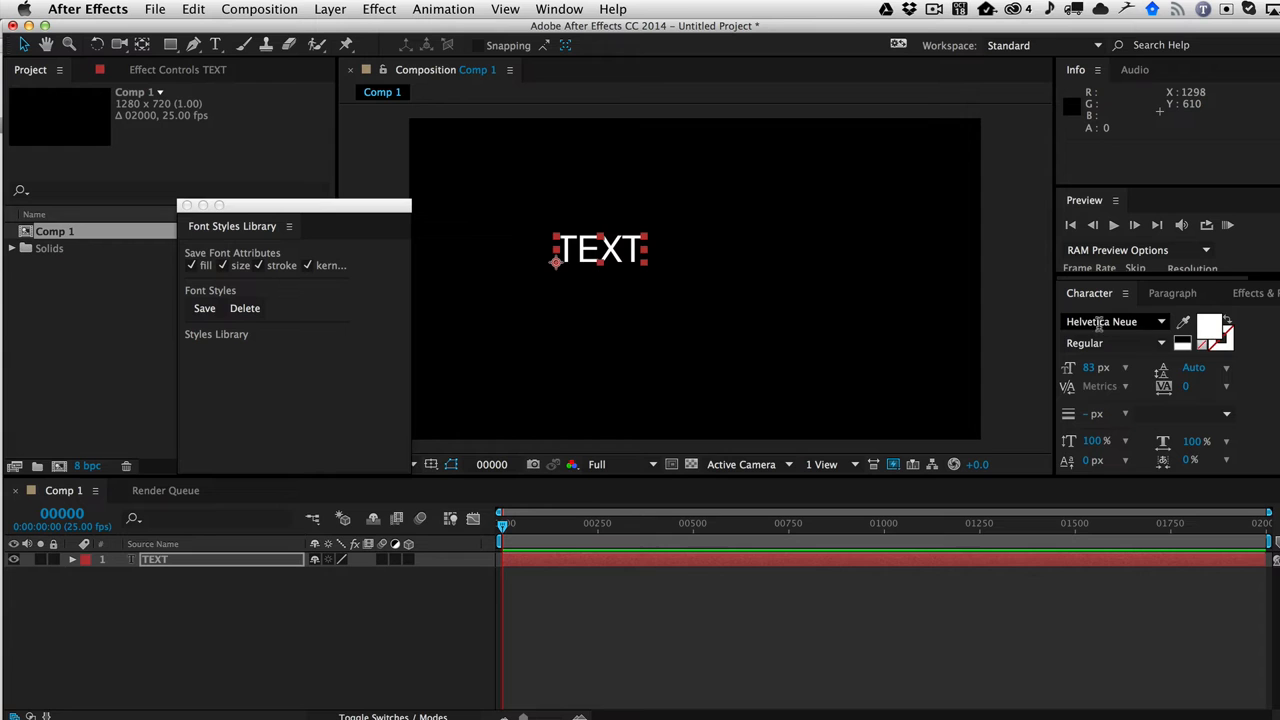
{"action": "mouse_move", "coordinate": [1208, 332]}
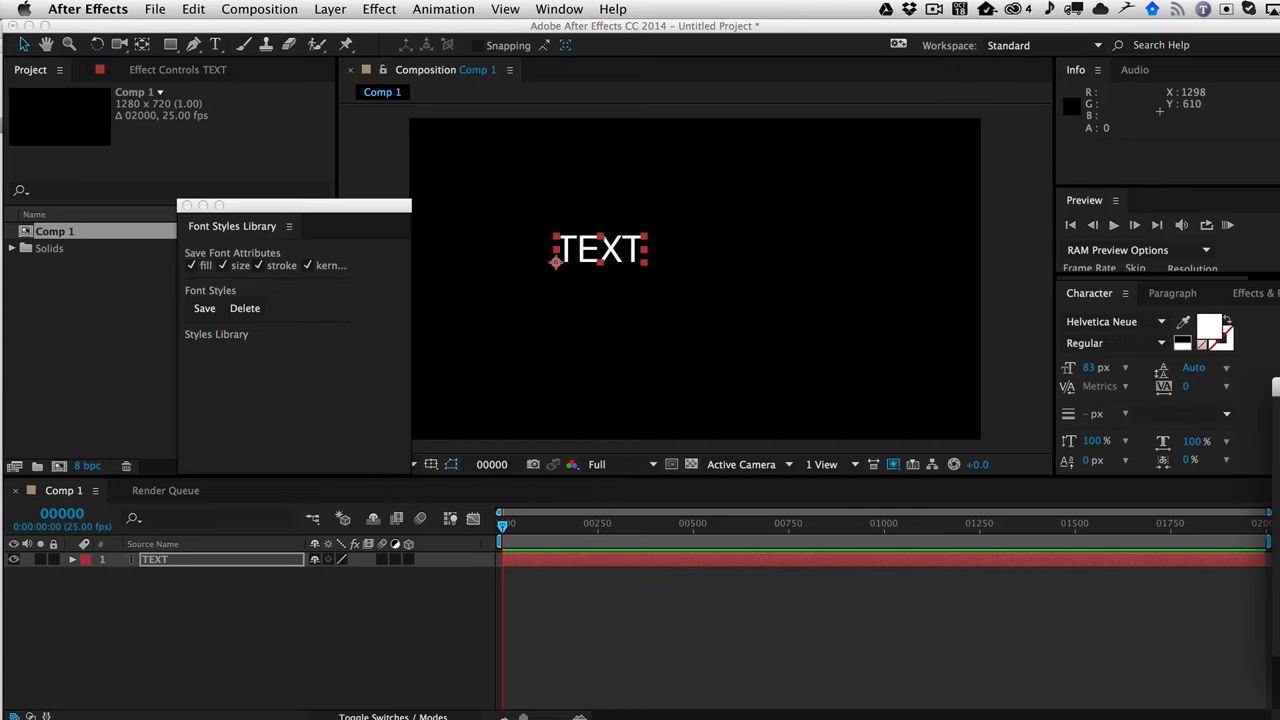
Colour TEXT red with tracking 254 and save it as library style HelveticaNeue-83.
{"action": "left_click", "coordinate": [1208, 328]}
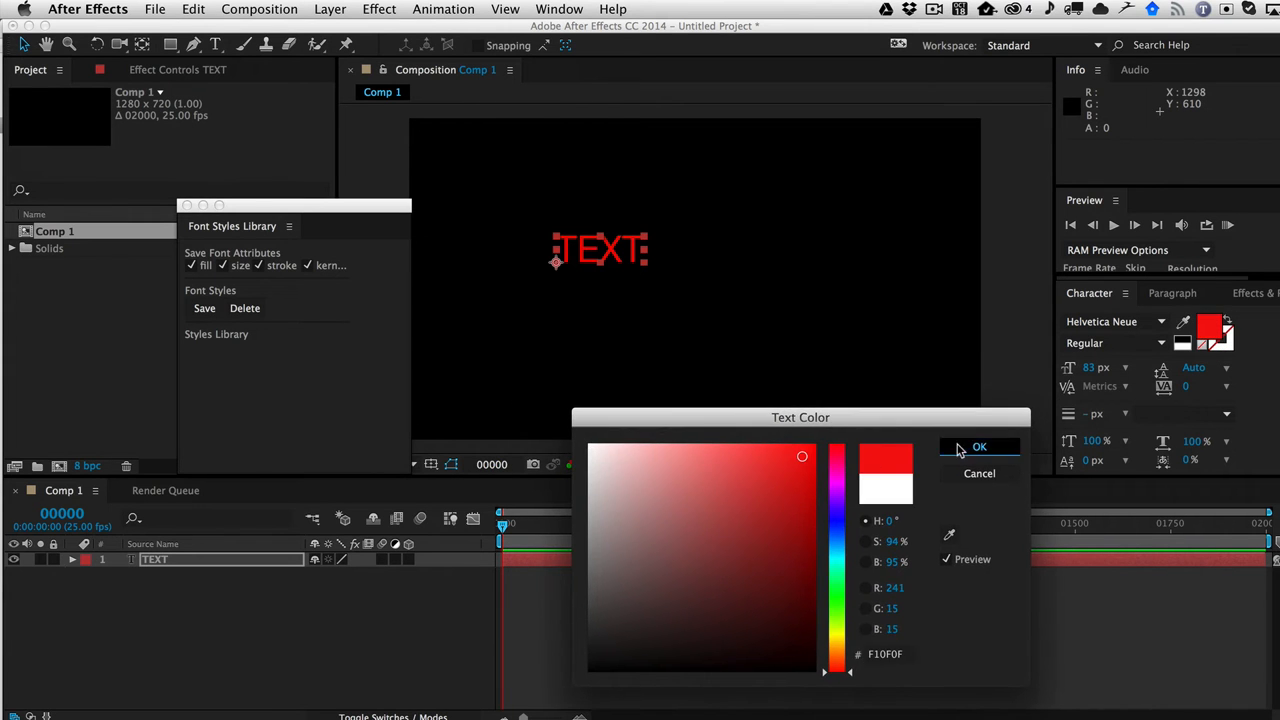
{"action": "left_click", "coordinate": [980, 446]}
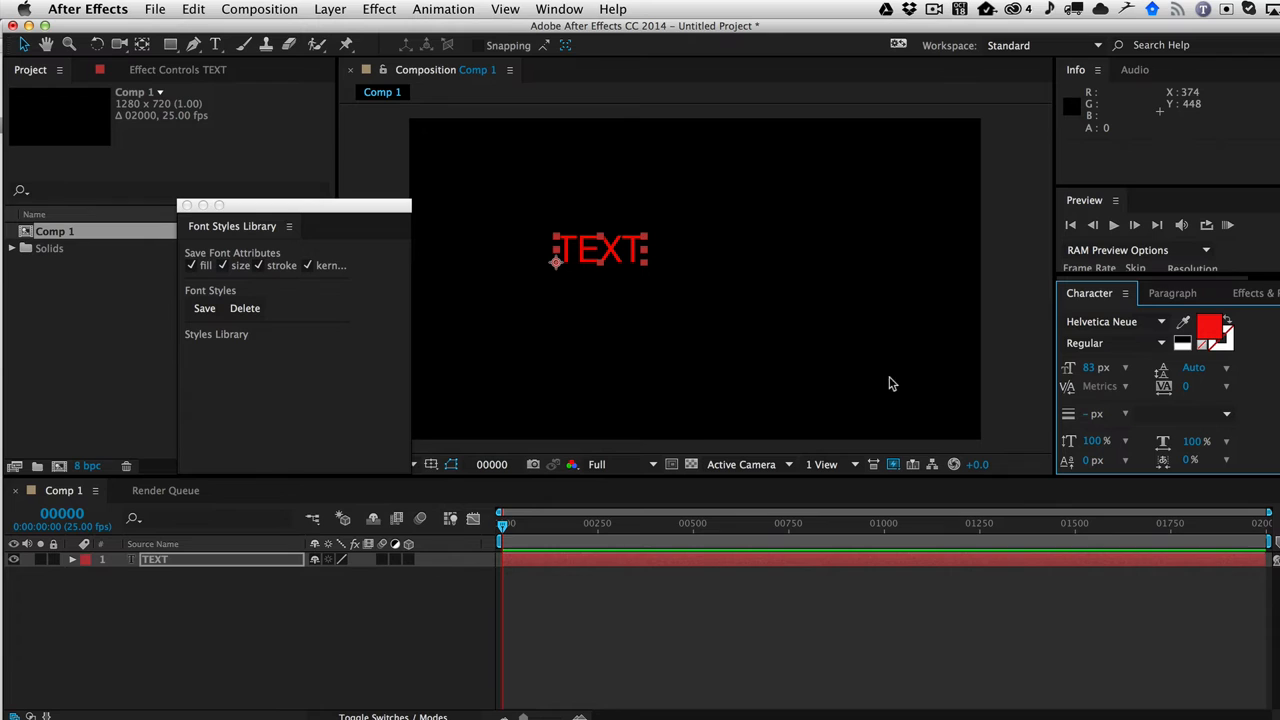
{"action": "mouse_move", "coordinate": [1192, 388]}
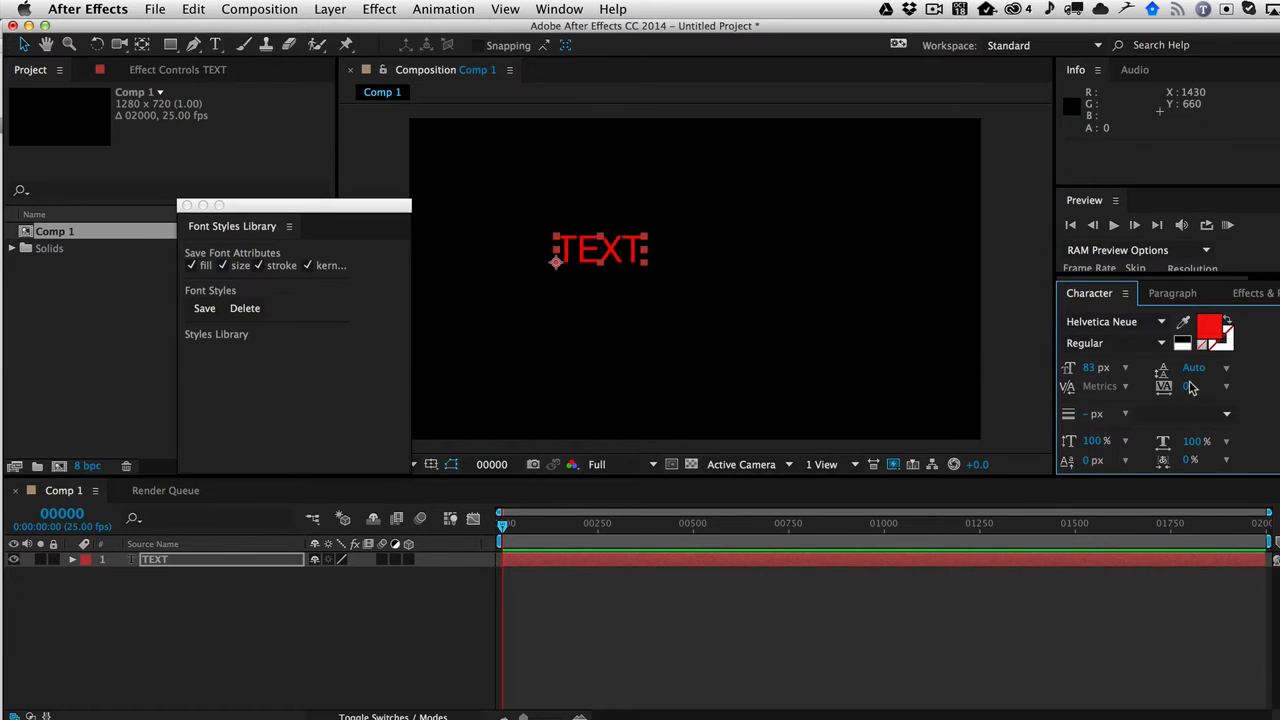
{"action": "mouse_move", "coordinate": [1184, 388]}
{"action": "type", "text": "254"}
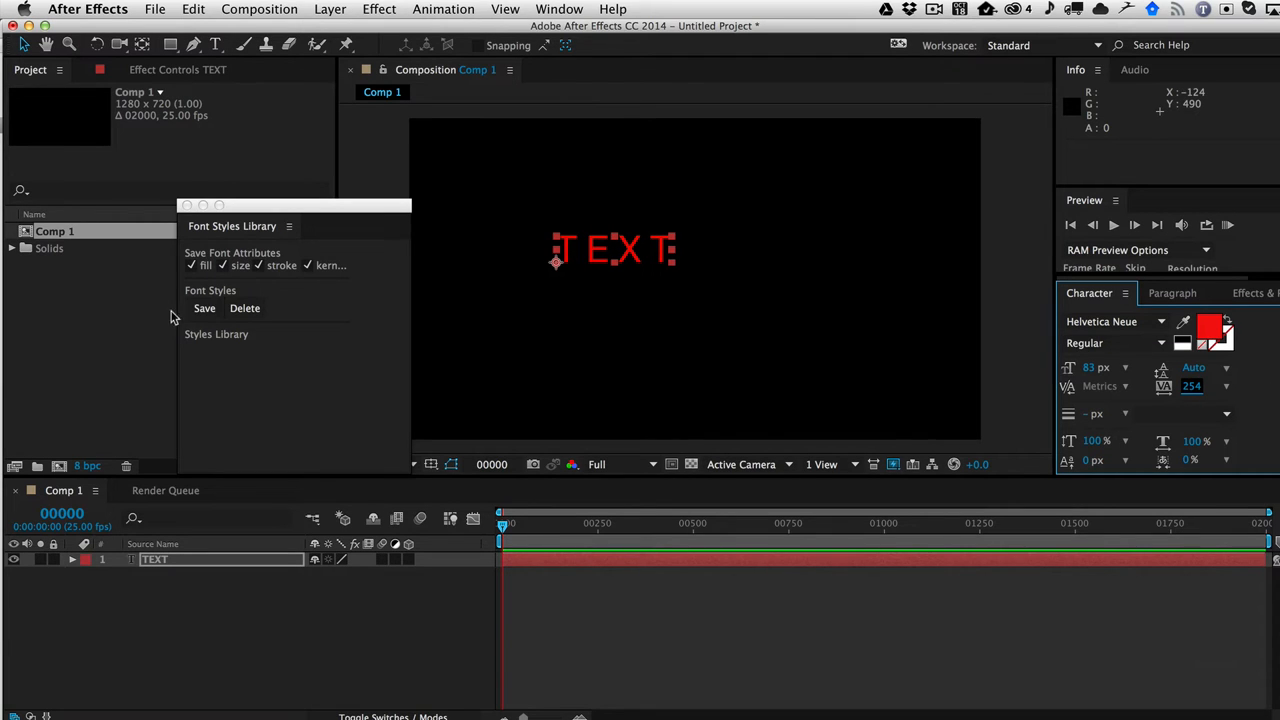
{"action": "left_click", "coordinate": [204, 308]}
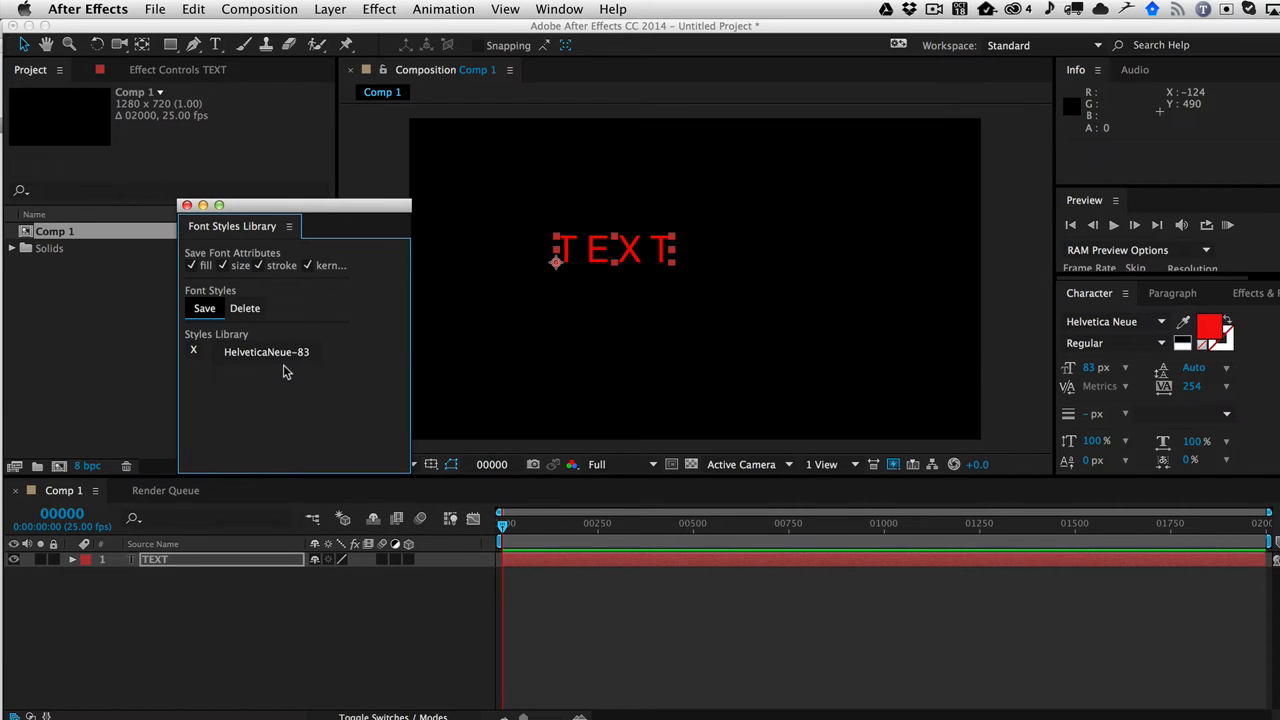
{"action": "mouse_move", "coordinate": [364, 624]}
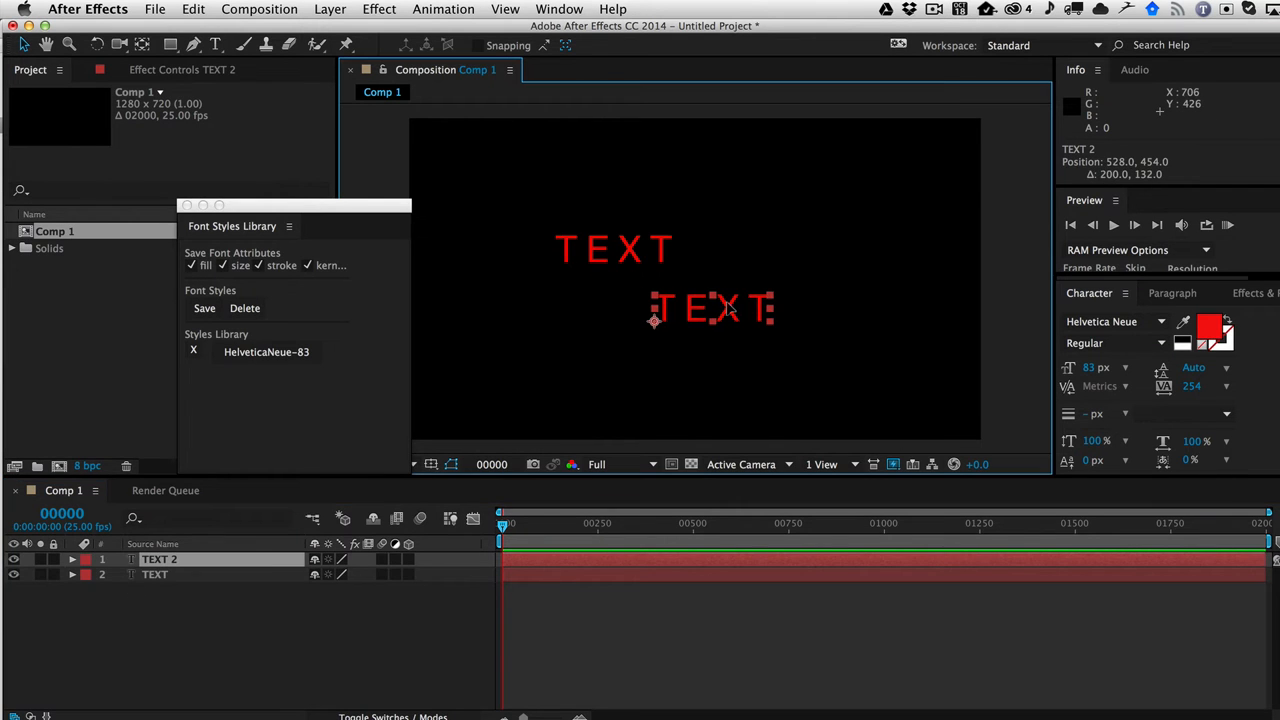
Set the duplicated TEXT 2 layer to large teal Impact below the red original.
{"action": "left_click", "coordinate": [1160, 320]}
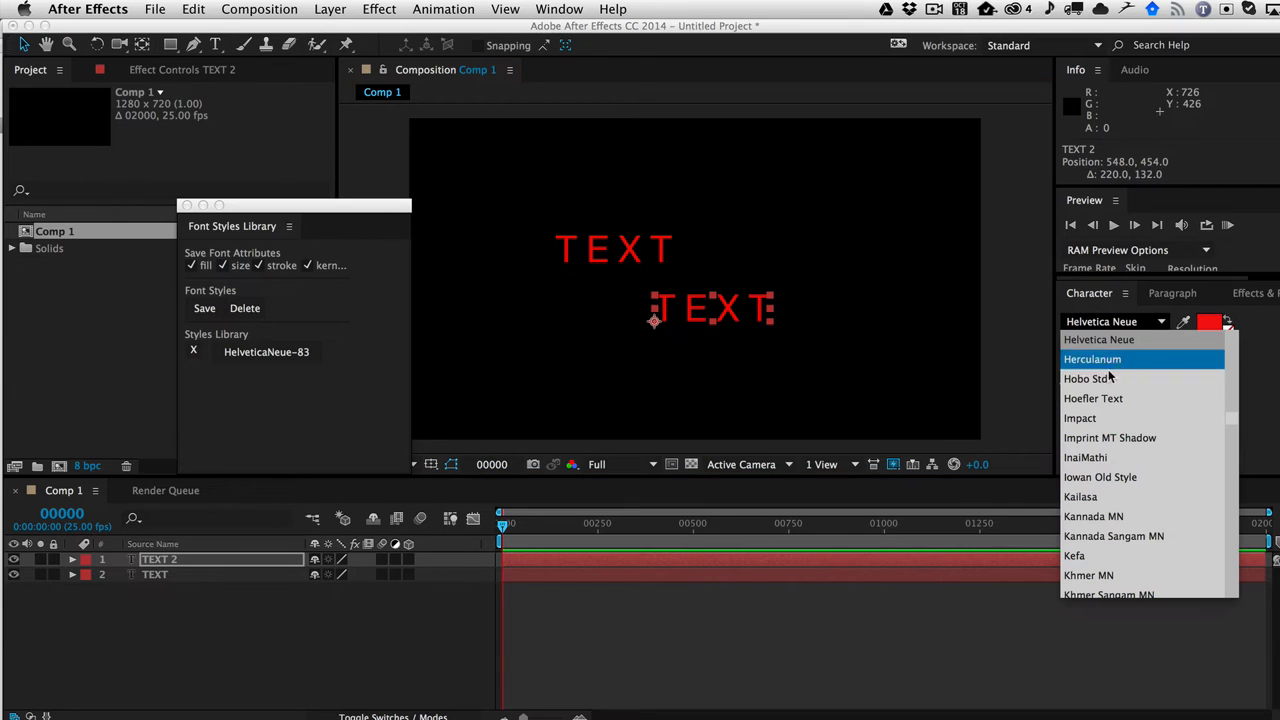
{"action": "left_click", "coordinate": [1080, 418]}
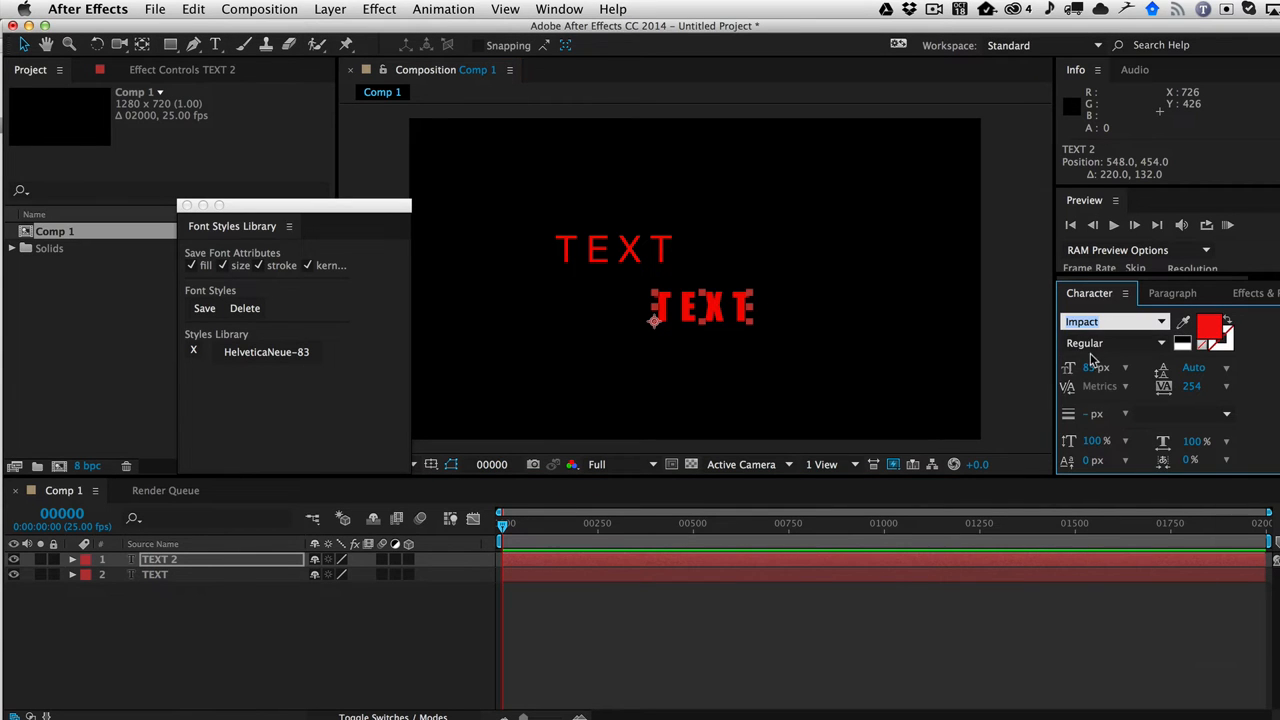
{"action": "left_click", "coordinate": [1208, 328]}
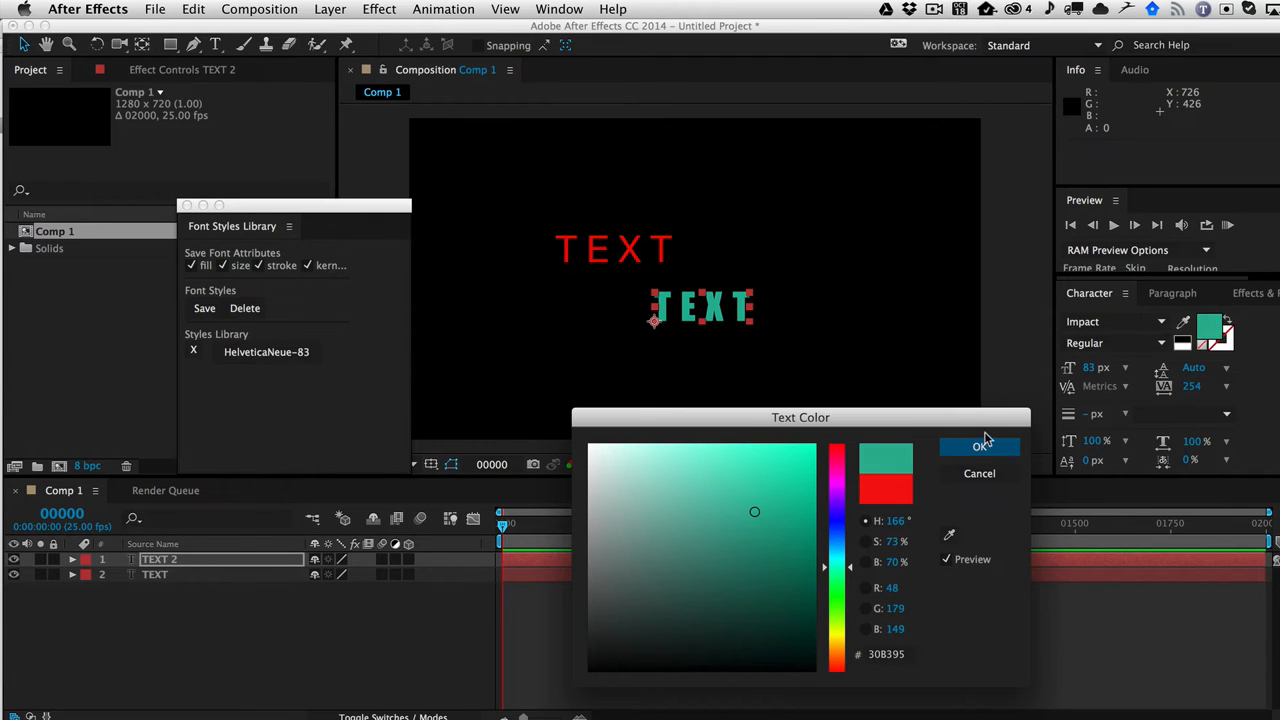
{"action": "left_click", "coordinate": [980, 446]}
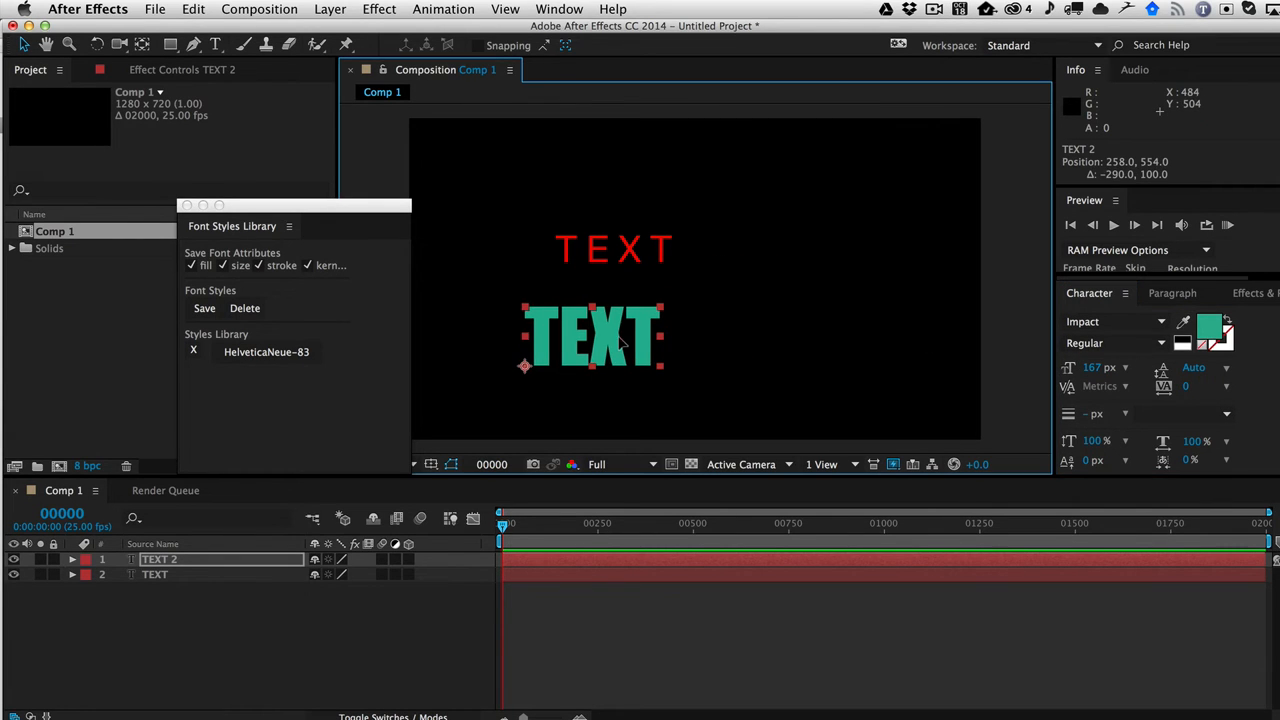
Save the teal Impact look as a second library style, Impact-167.
{"action": "left_click", "coordinate": [204, 308]}
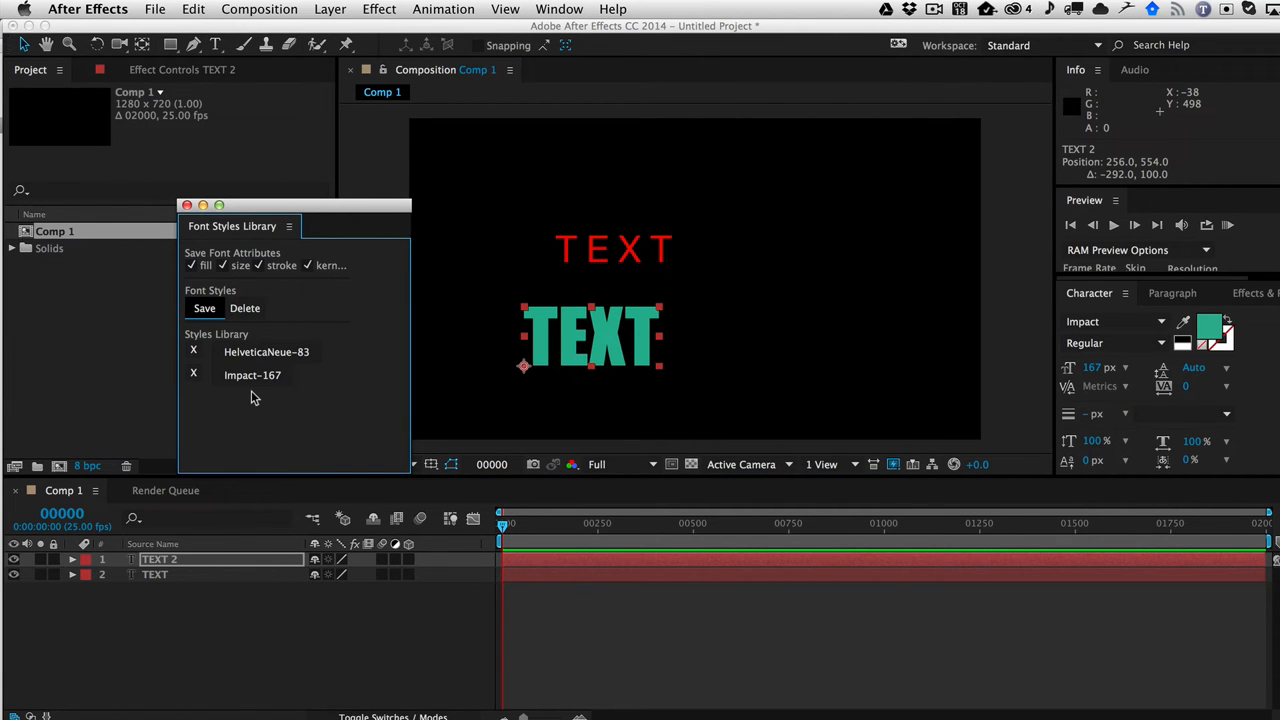
{"action": "mouse_move", "coordinate": [396, 482]}
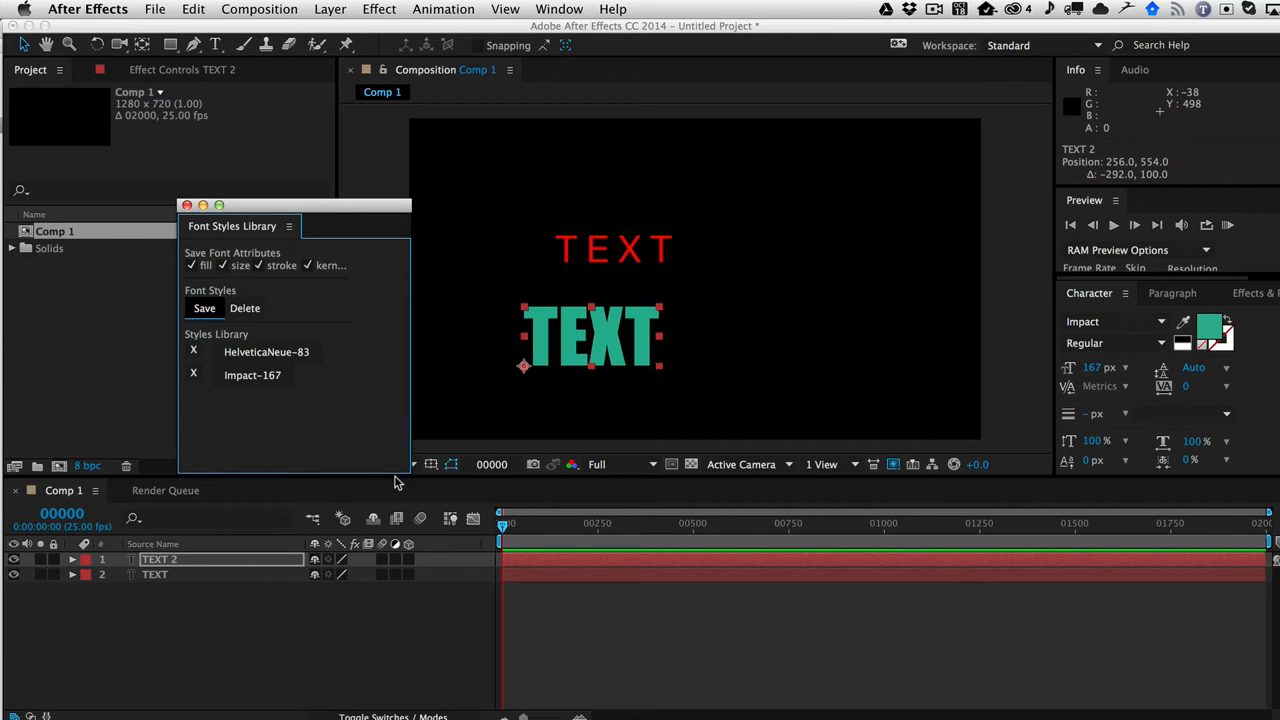
{"action": "mouse_move", "coordinate": [648, 350]}
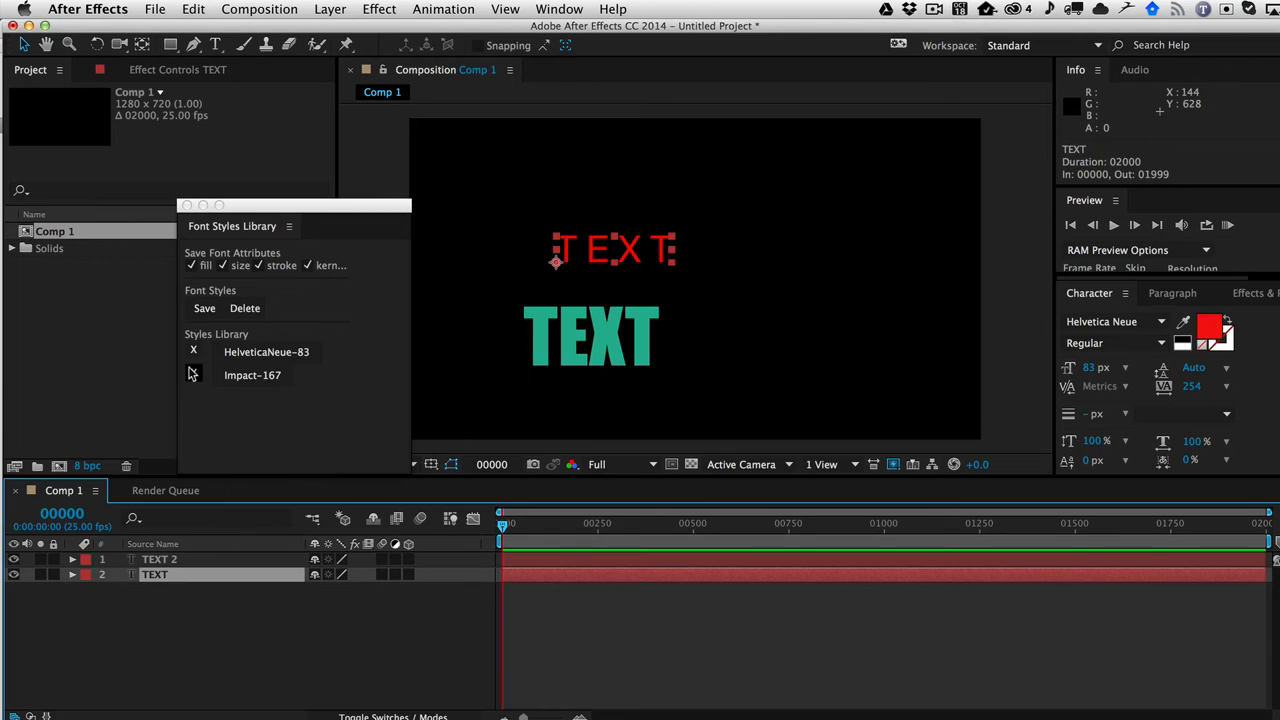
Apply Impact-167 to the top layer and restyle the lower word as TYPE in HelveticaNeue-83.
{"action": "left_click", "coordinate": [252, 376]}
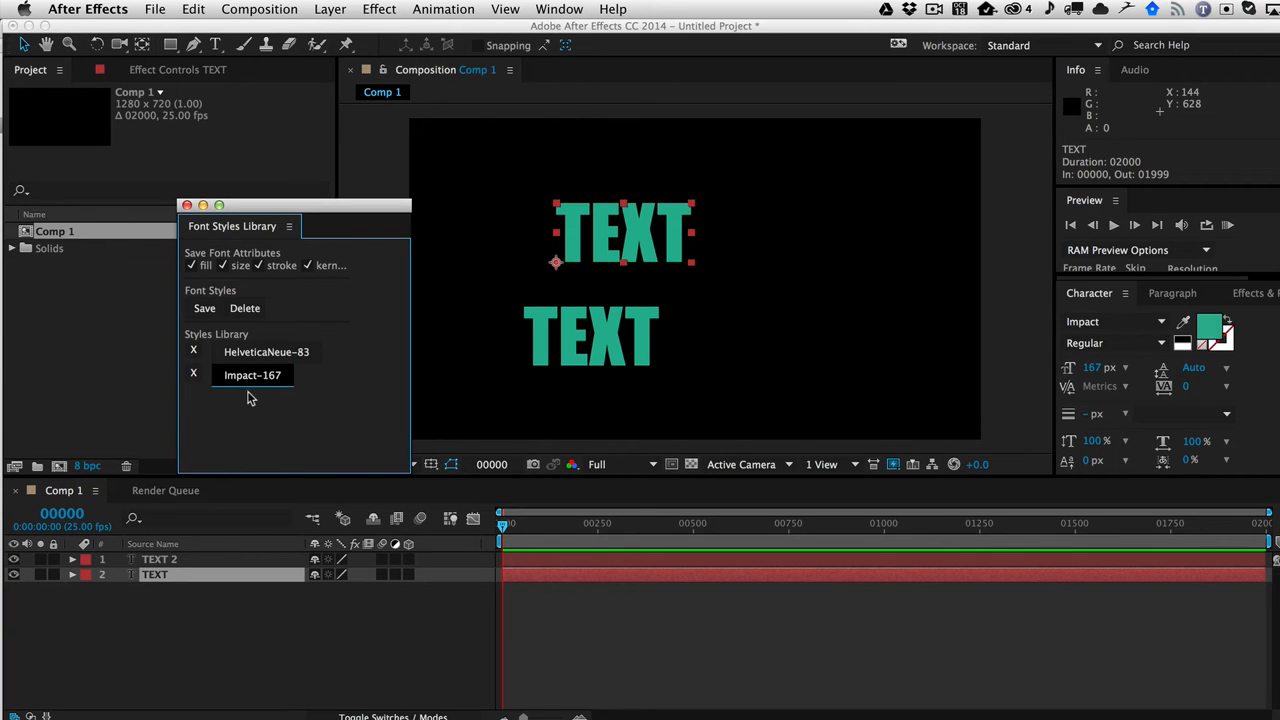
{"action": "mouse_move", "coordinate": [676, 288]}
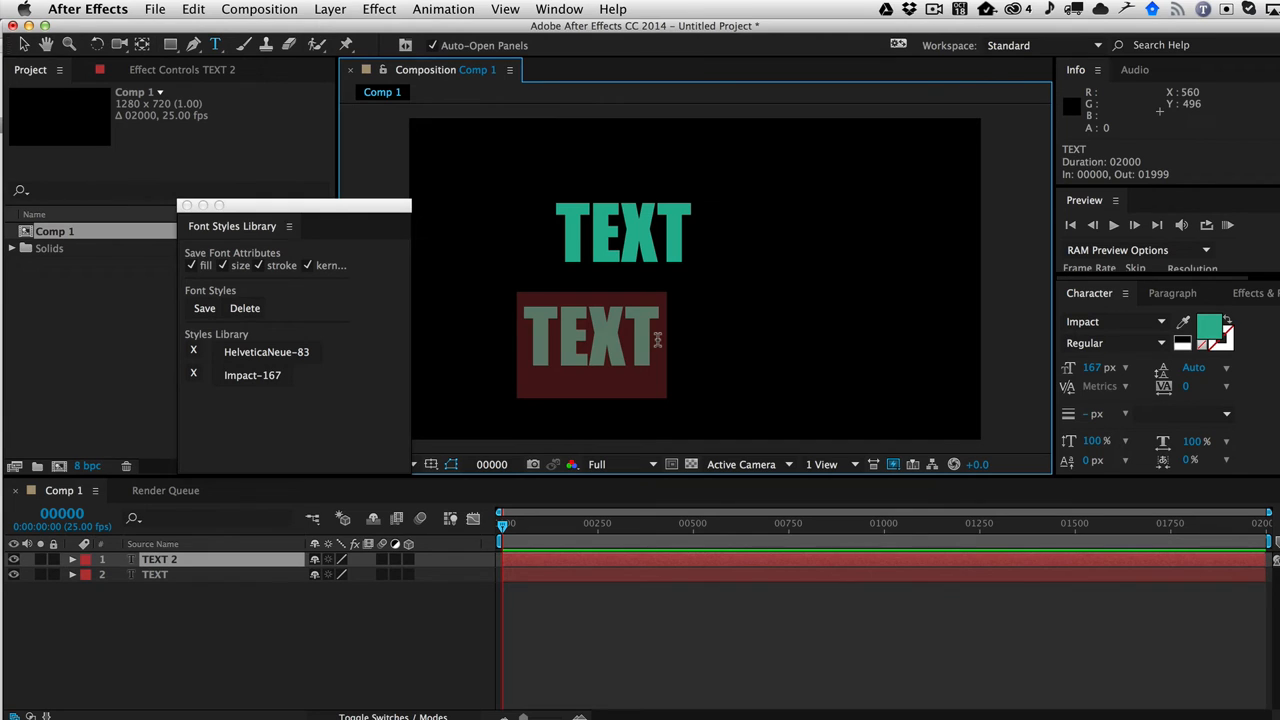
{"action": "type", "text": "TYPE"}
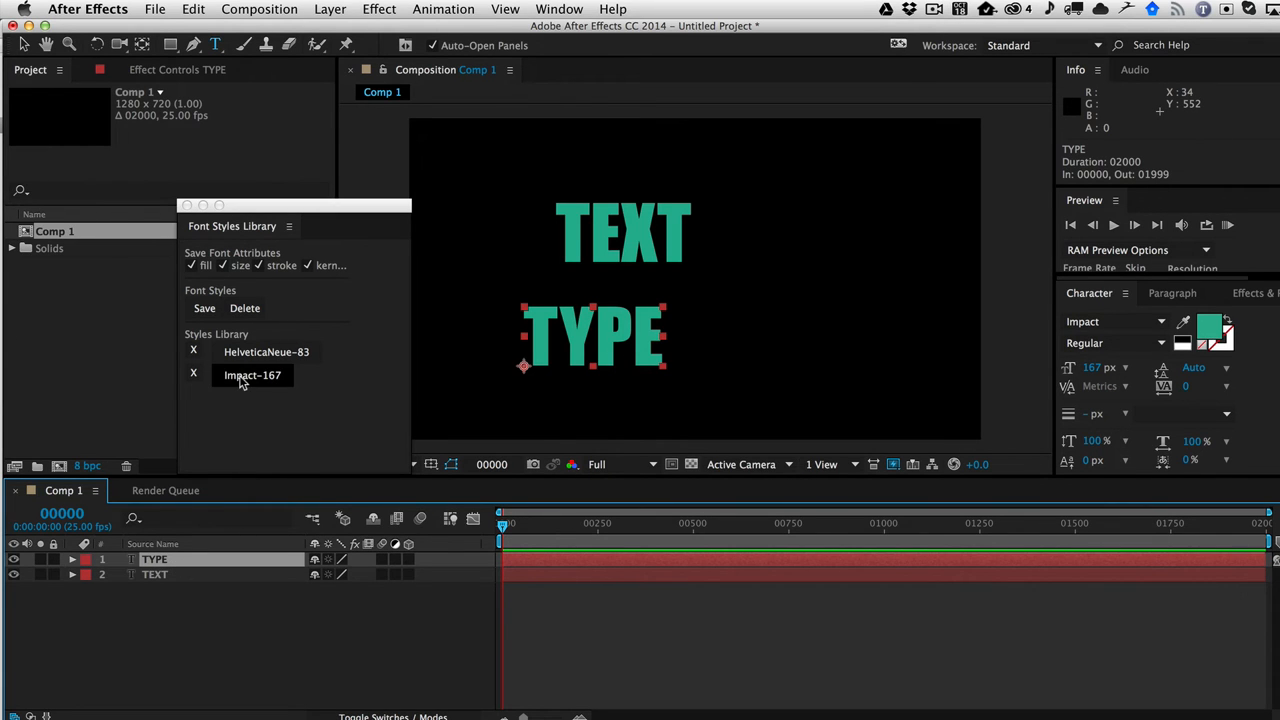
{"action": "left_click", "coordinate": [266, 352]}
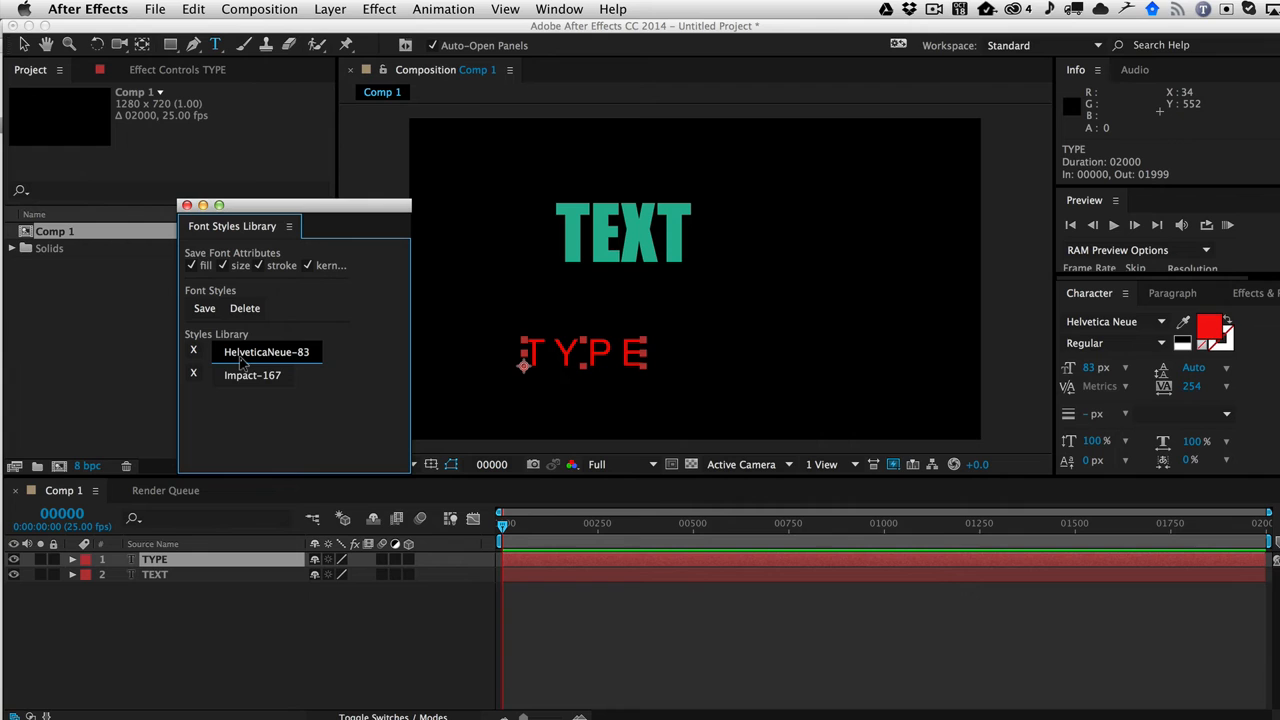
{"action": "mouse_move", "coordinate": [778, 232]}
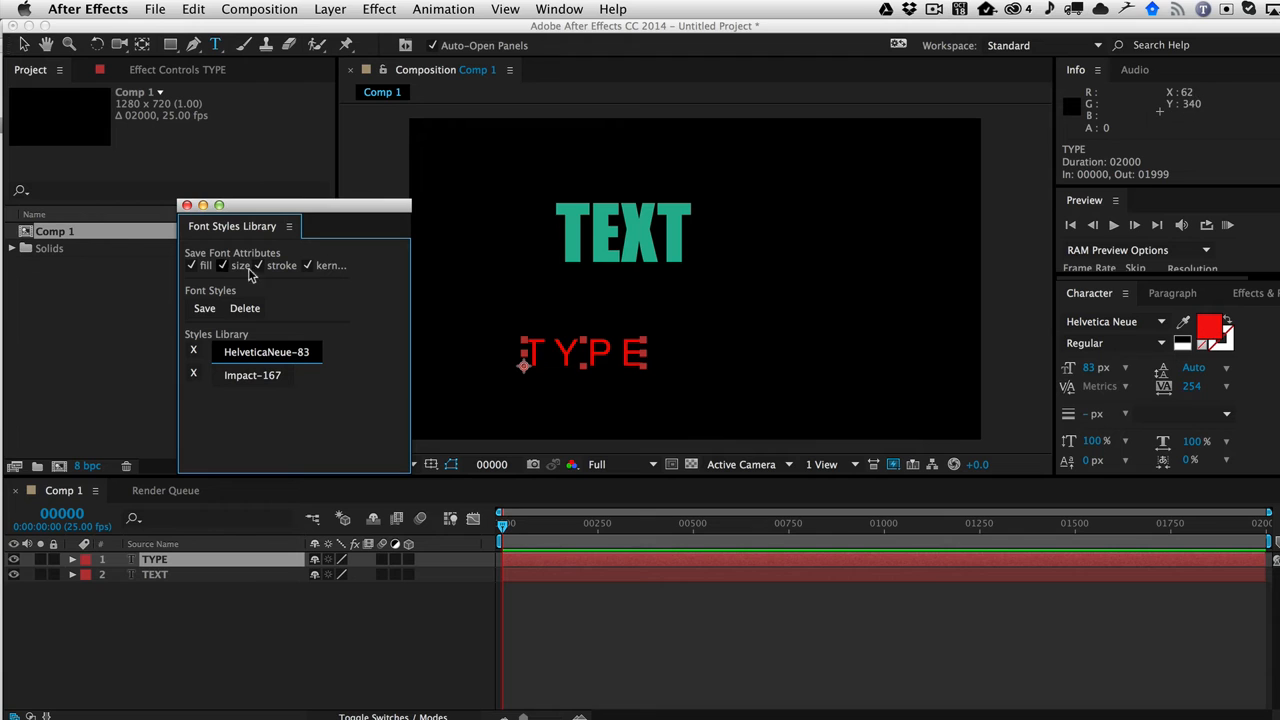
{"action": "mouse_move", "coordinate": [190, 360]}
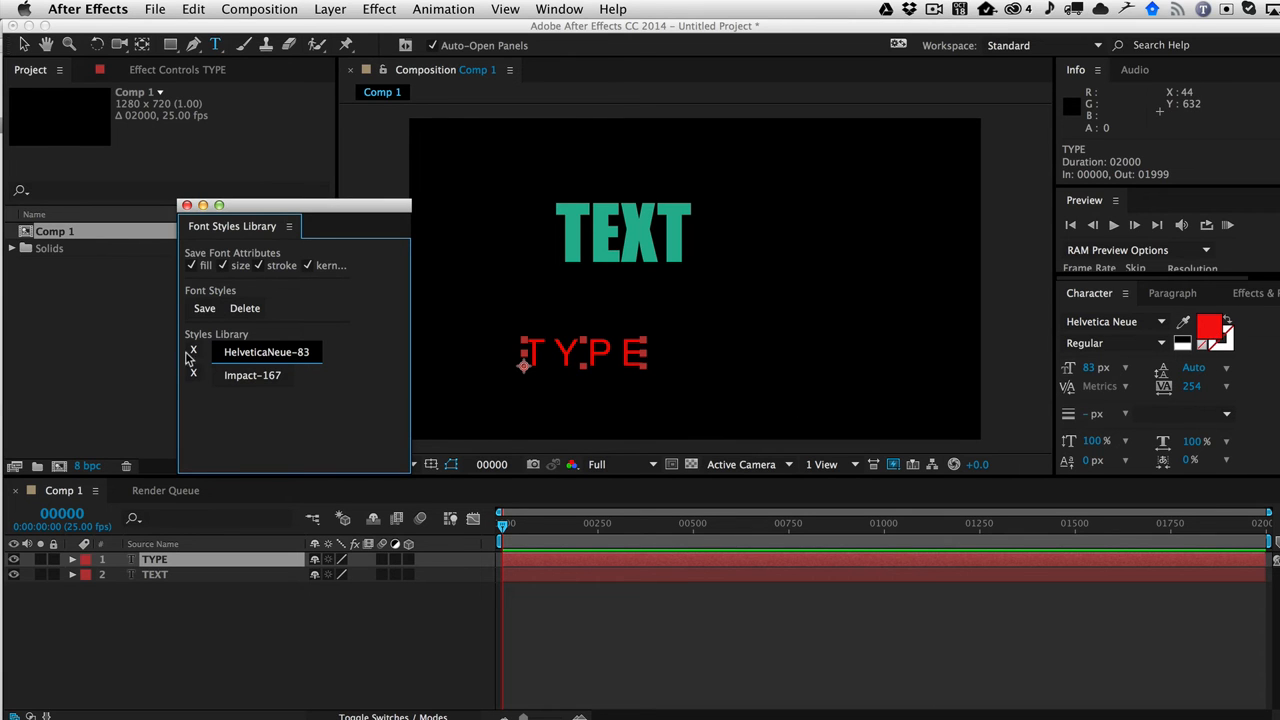
{"action": "mouse_move", "coordinate": [468, 296]}
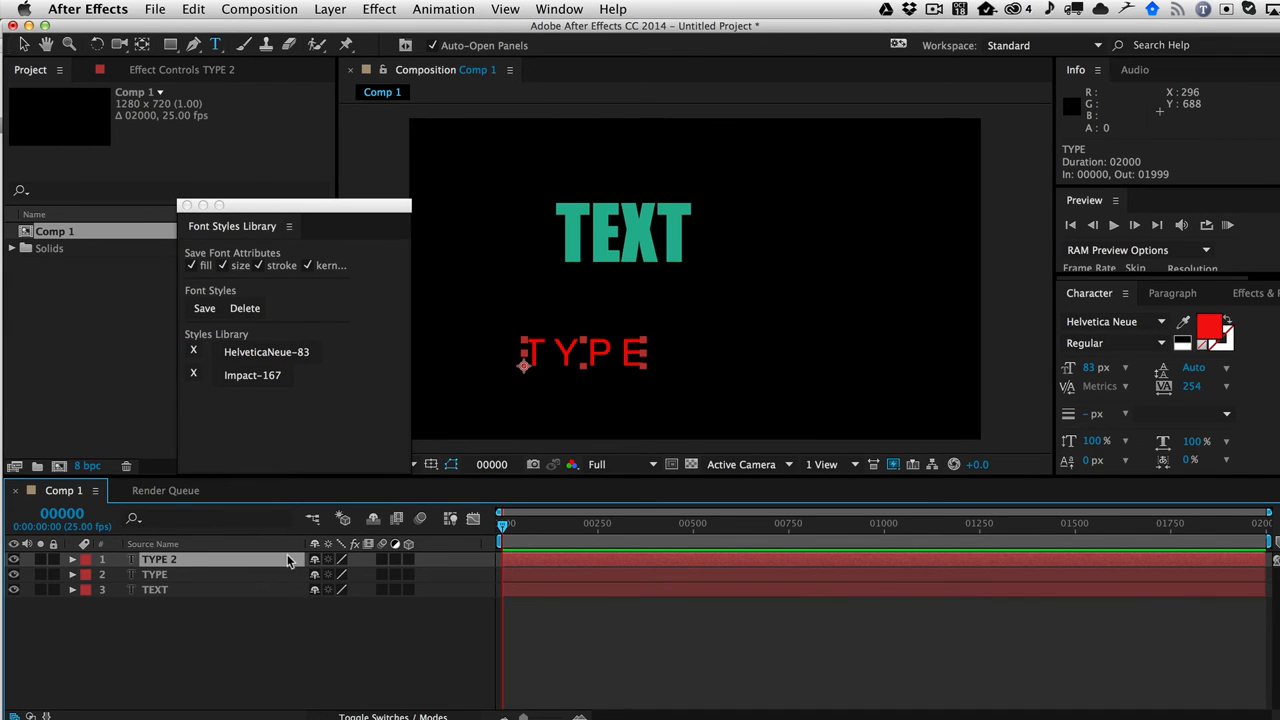
Move the TYPE copy right as red Gotham Light and stop saving fill and stroke with styles.
{"action": "left_click_drag", "start_coordinate": [584, 352], "coordinate": [810, 284]}
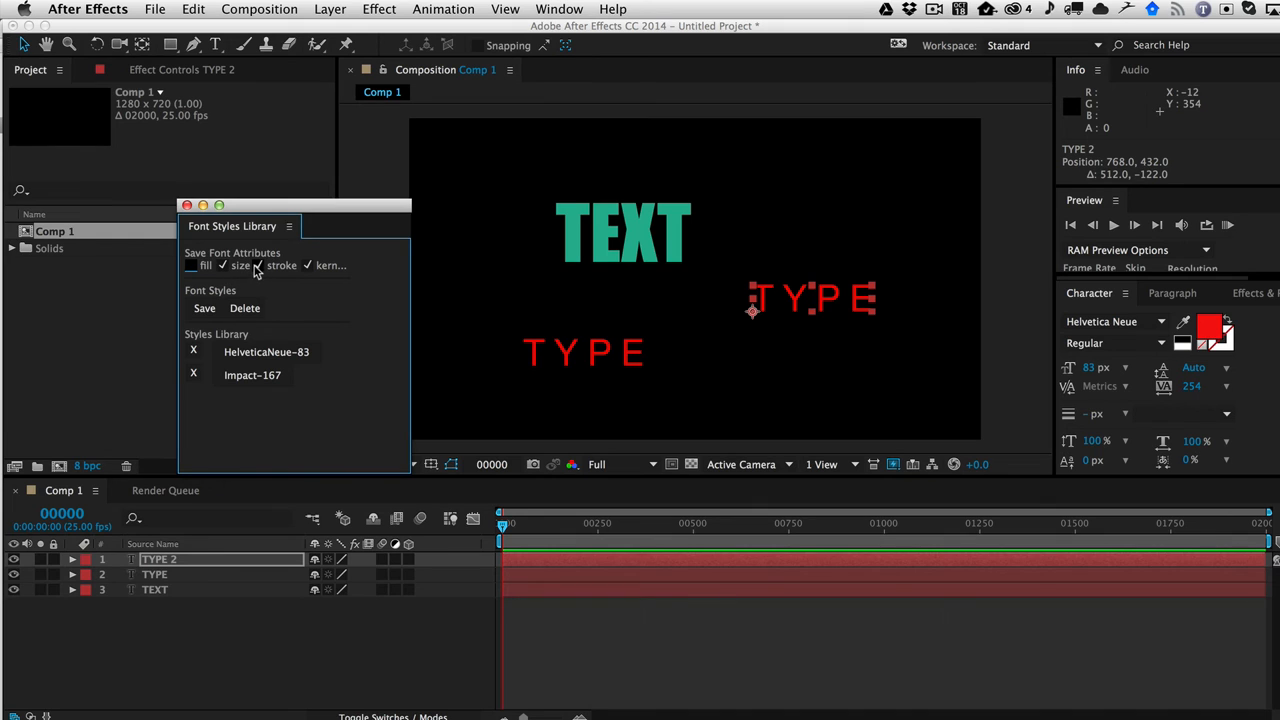
{"action": "left_click", "coordinate": [1160, 320]}
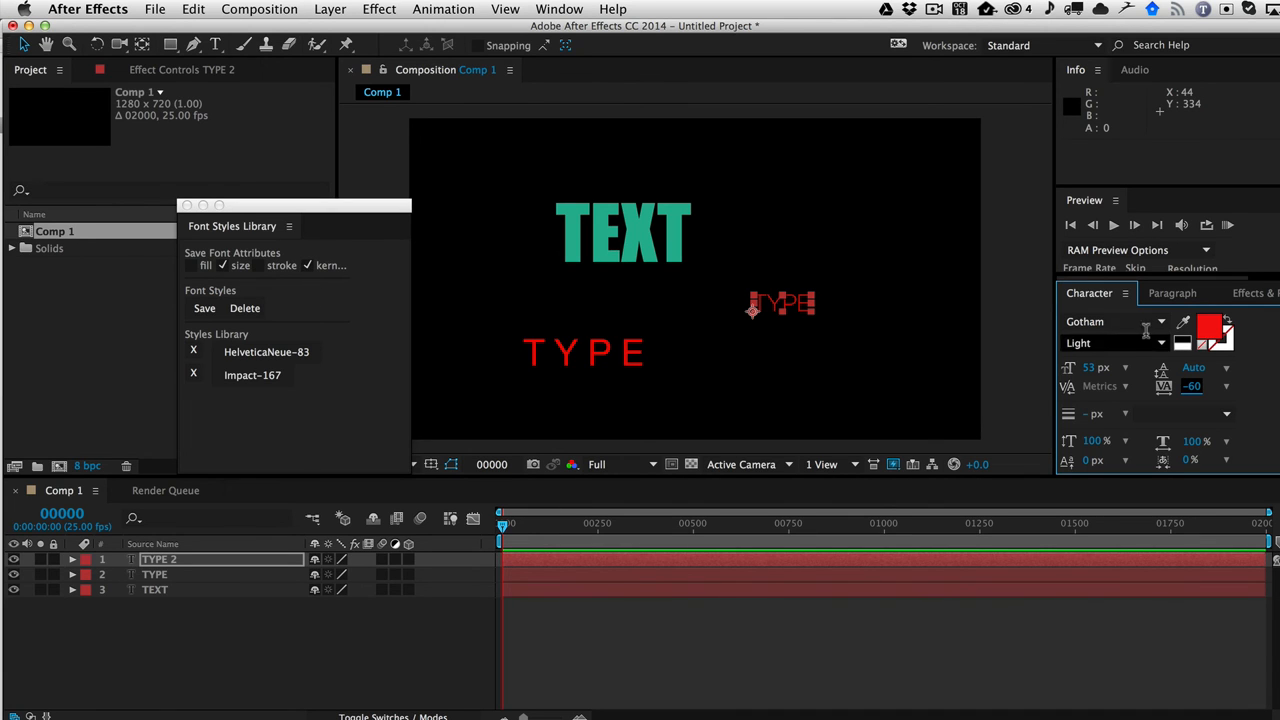
Save Gotham-Light-53 as a third style, then set TEXT back to red HelveticaNeue-83.
{"action": "left_click", "coordinate": [204, 308]}
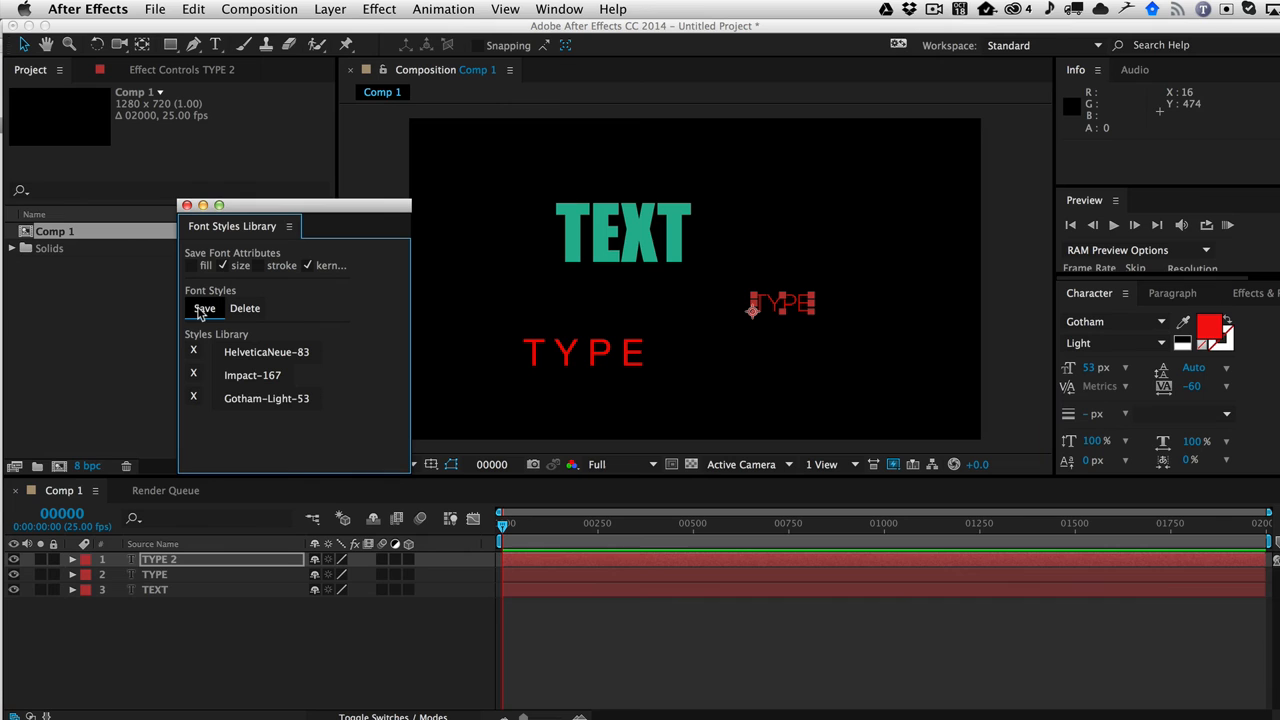
{"action": "mouse_move", "coordinate": [600, 348]}
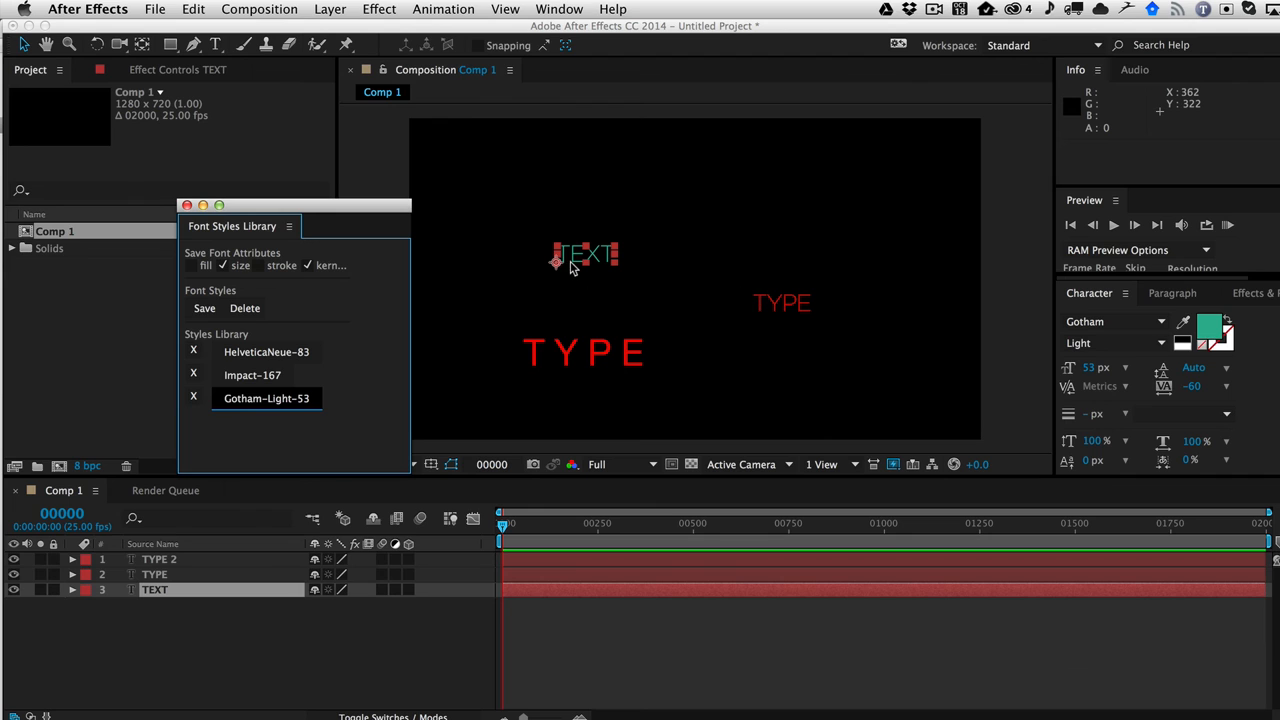
{"action": "mouse_move", "coordinate": [728, 270]}
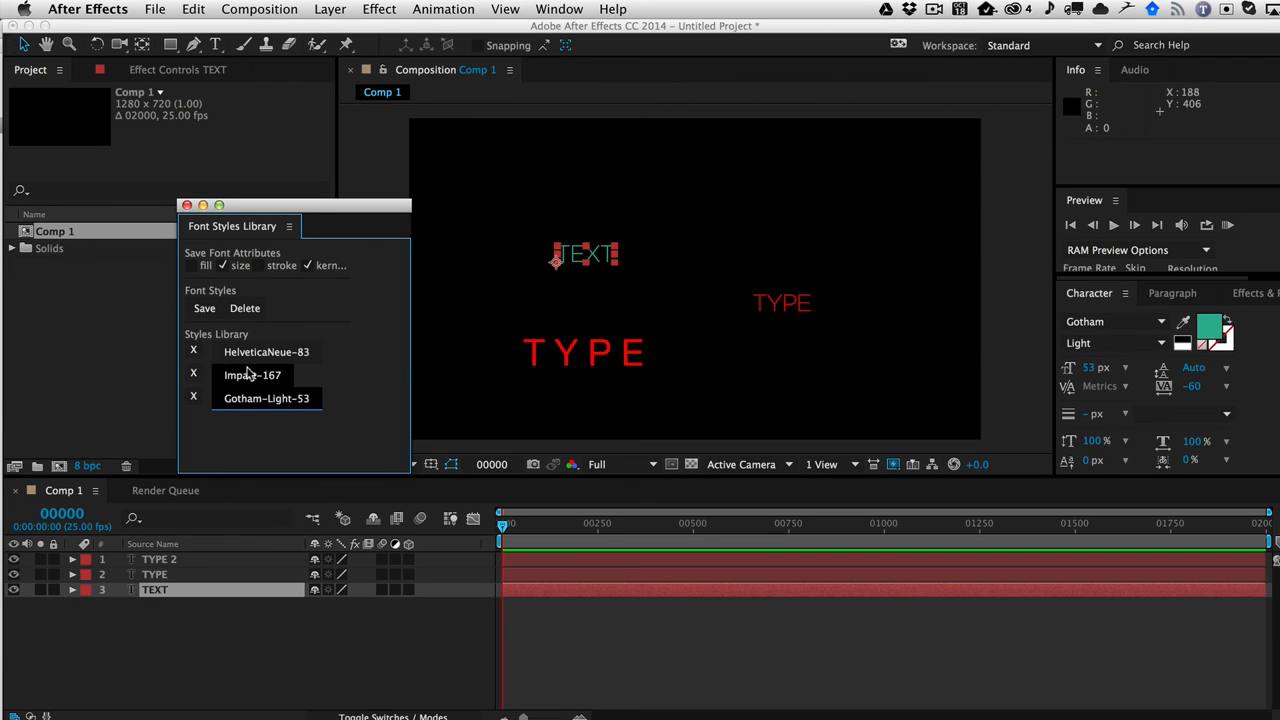
{"action": "left_click", "coordinate": [252, 374]}
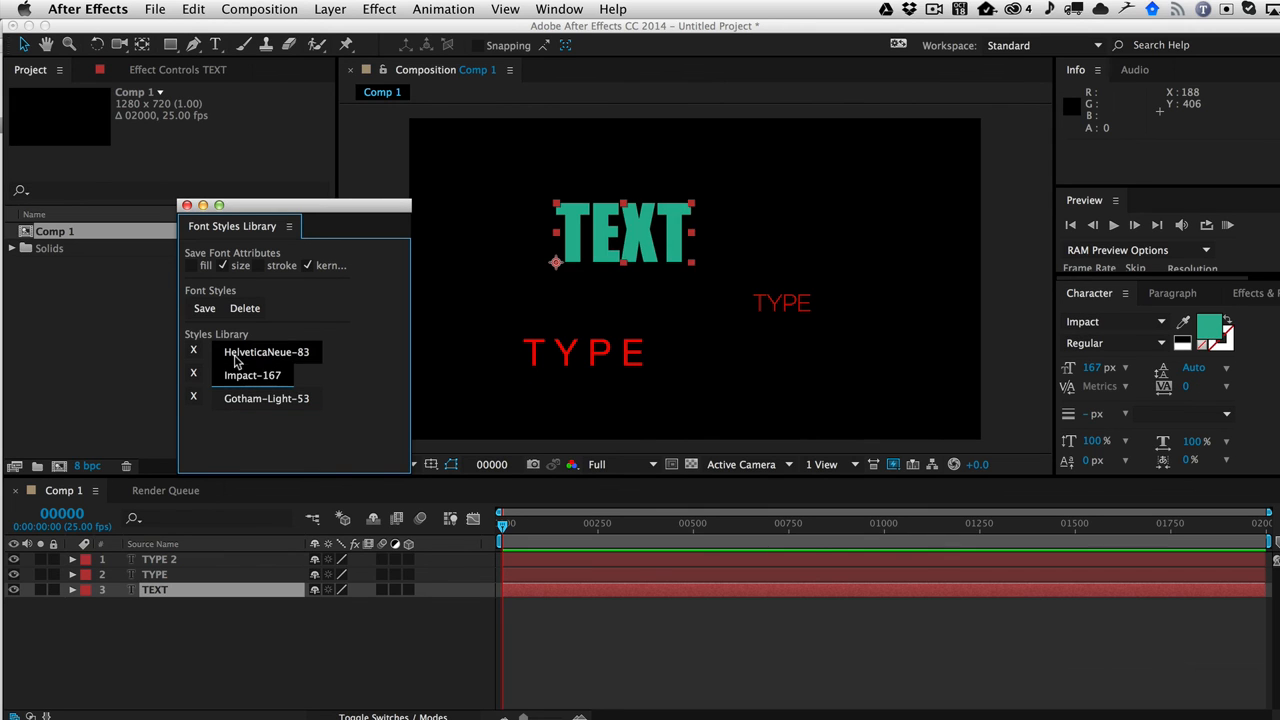
{"action": "left_click", "coordinate": [266, 352]}
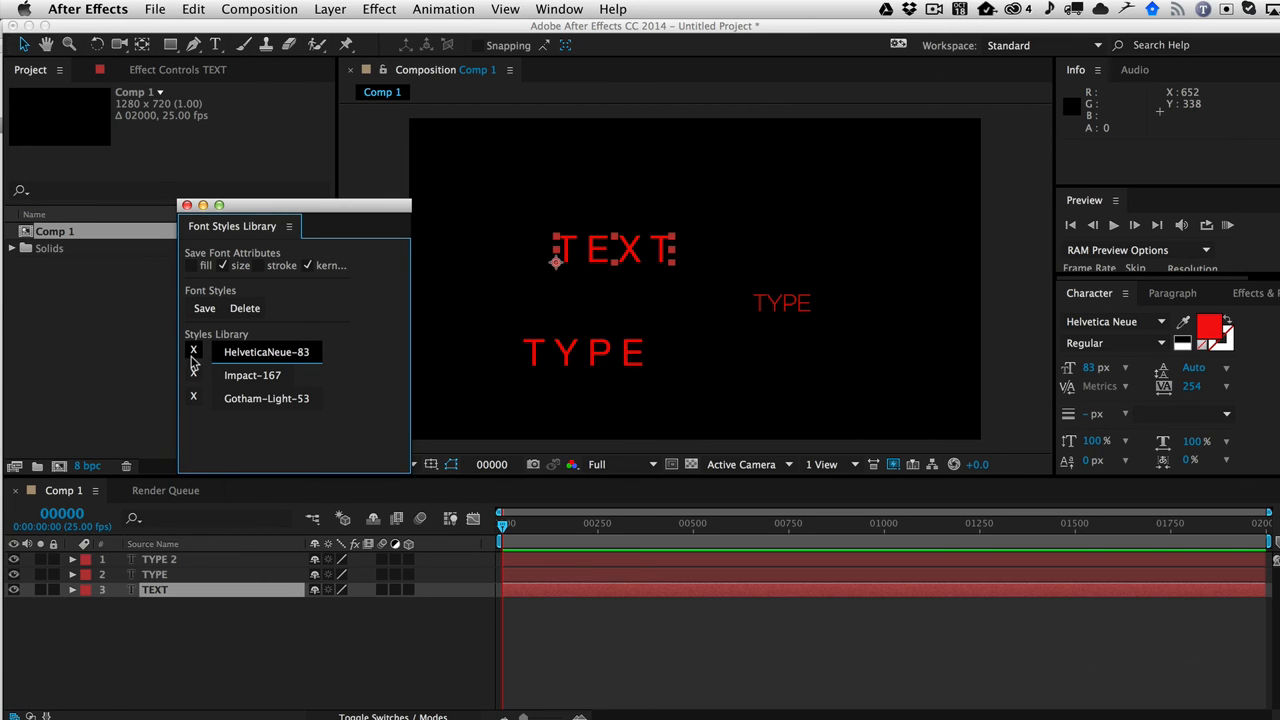
Delete HelveticaNeue-83 from the library and decline clearing all saved styles.
{"action": "left_click", "coordinate": [192, 352]}
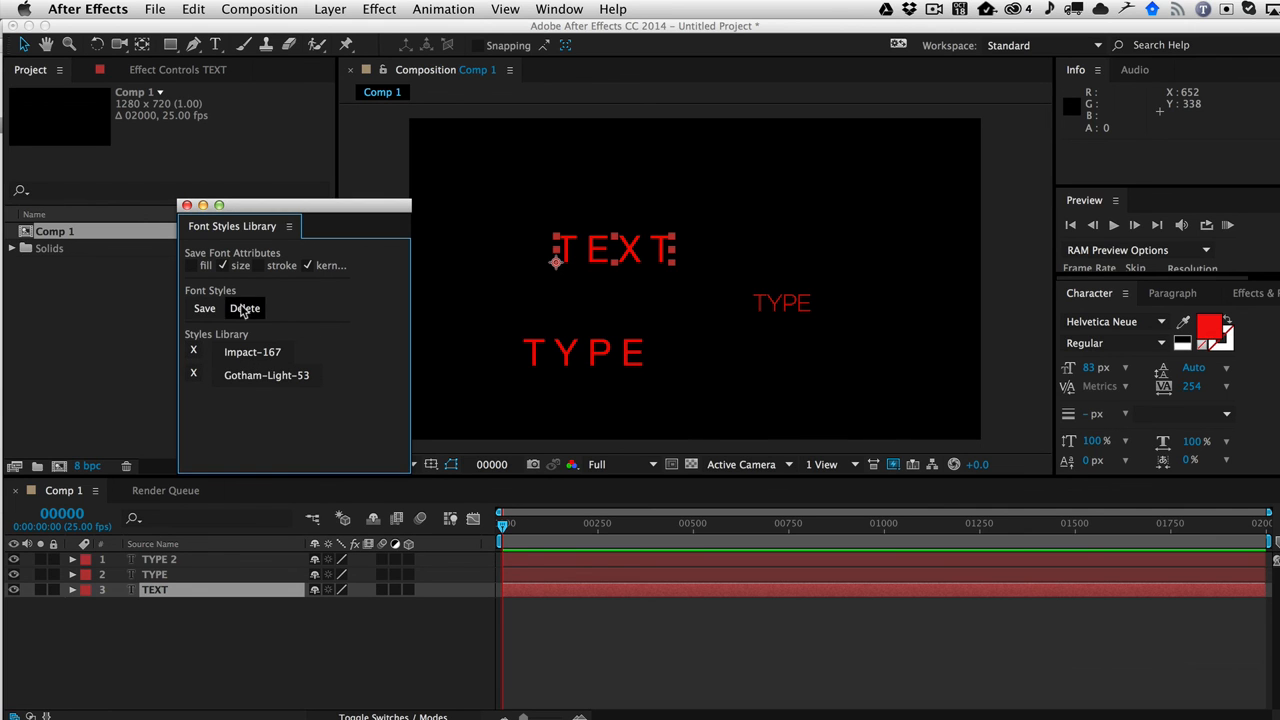
{"action": "left_click", "coordinate": [244, 308]}
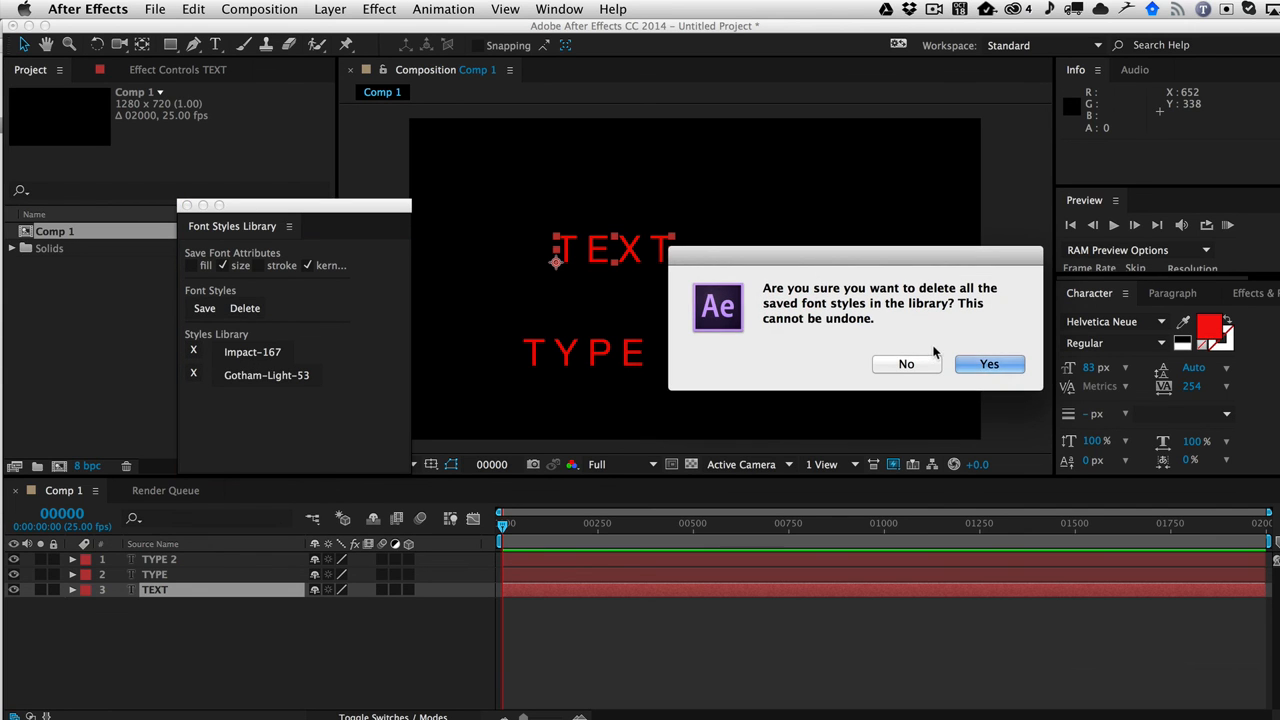
{"action": "mouse_move", "coordinate": [952, 324]}
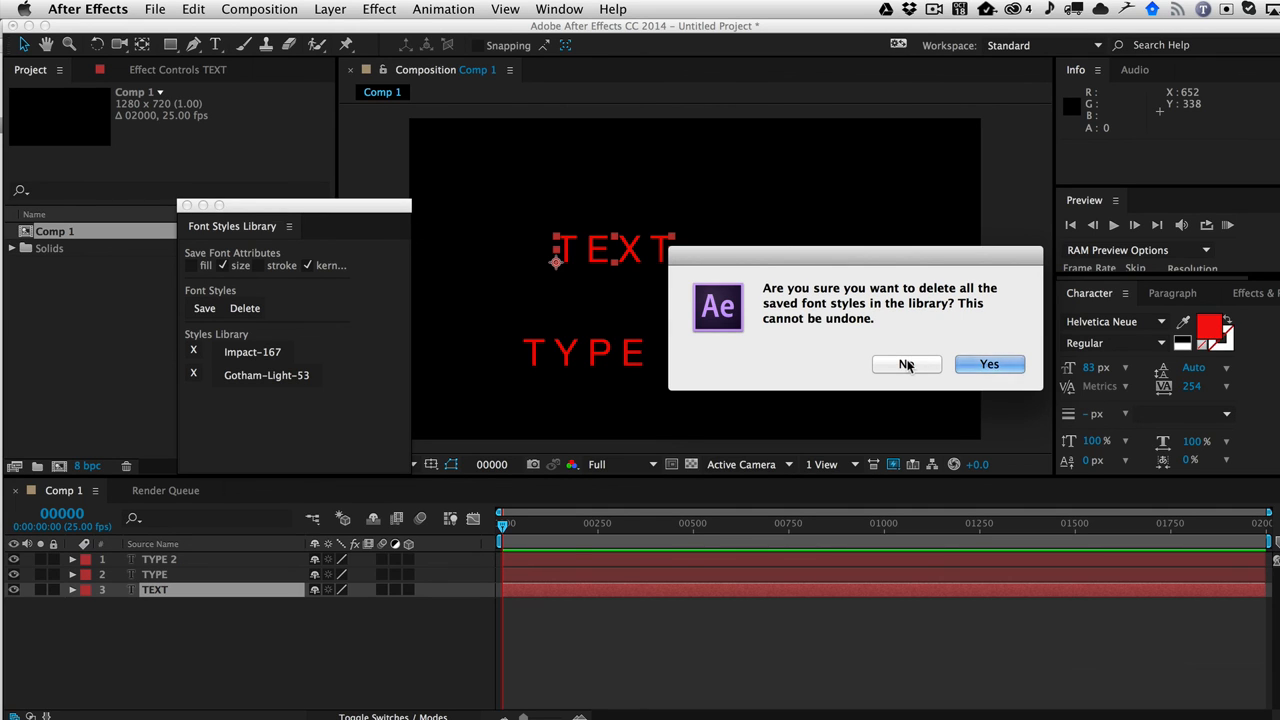
{"action": "left_click", "coordinate": [906, 364]}
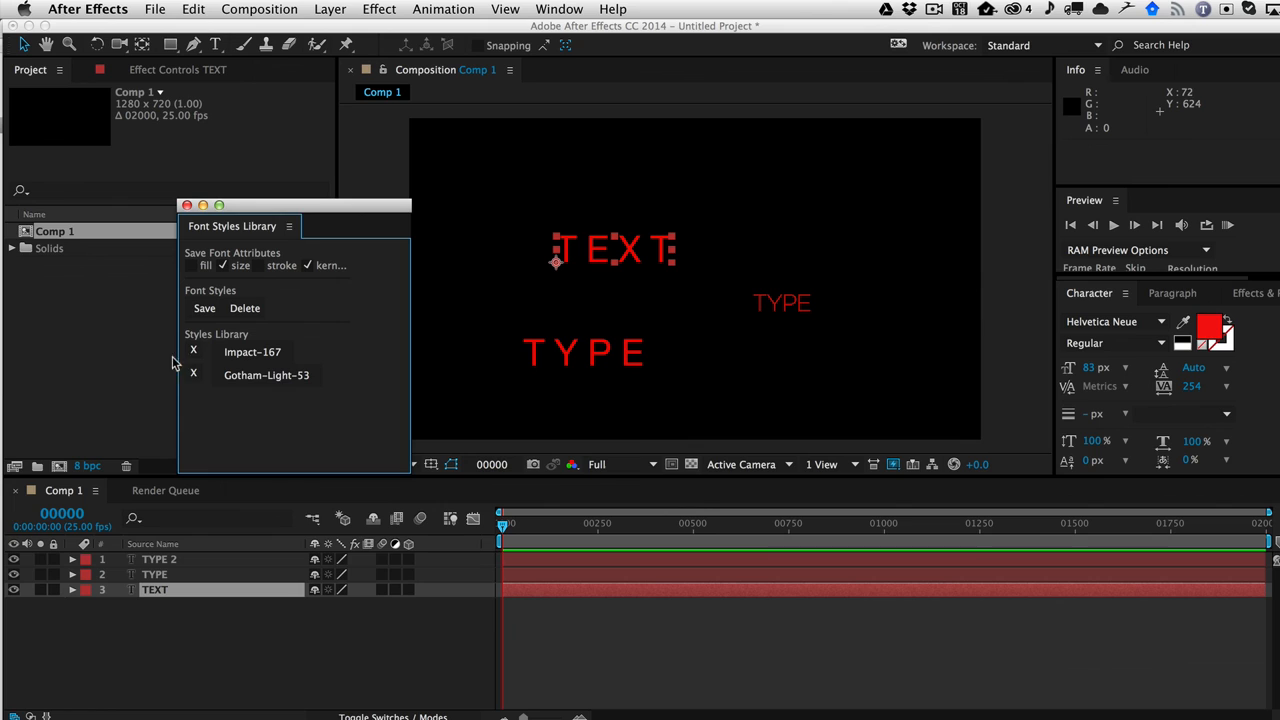